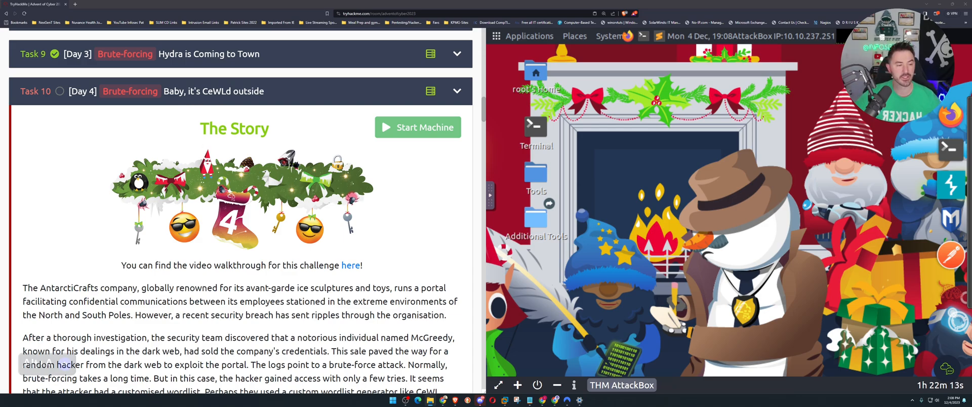
# Scroll through the Day 4 story and CeWL learning objectives on the task page
pyautogui.scroll(-3)
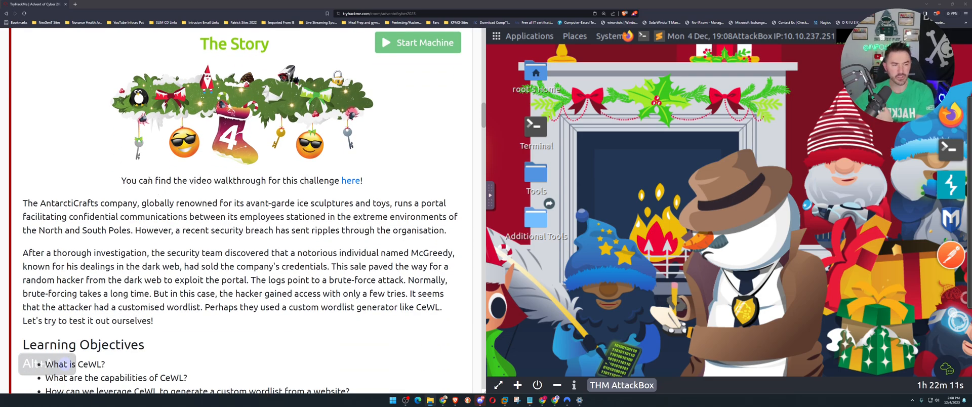
pyautogui.scroll(-3)
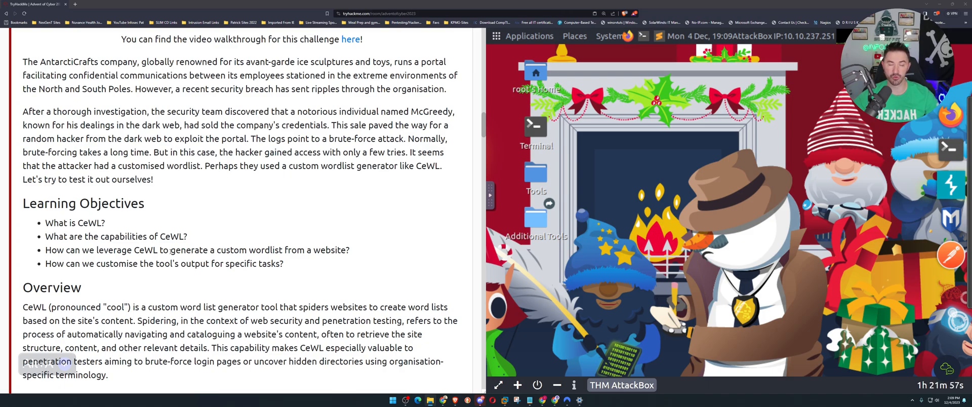
pyautogui.moveTo(57, 260)
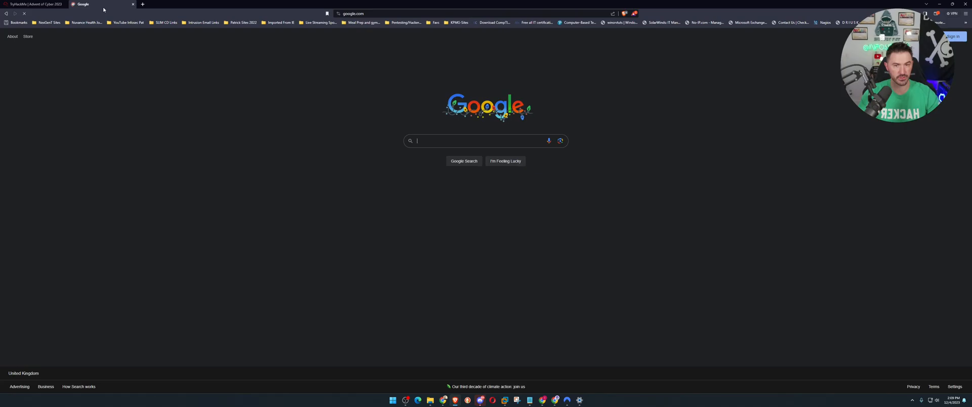
# Search 'wordlist generator tools' and skim the Packt '4 Tools to Create Your Own Custom Wordlist' article
pyautogui.write('wordlist generator tools')
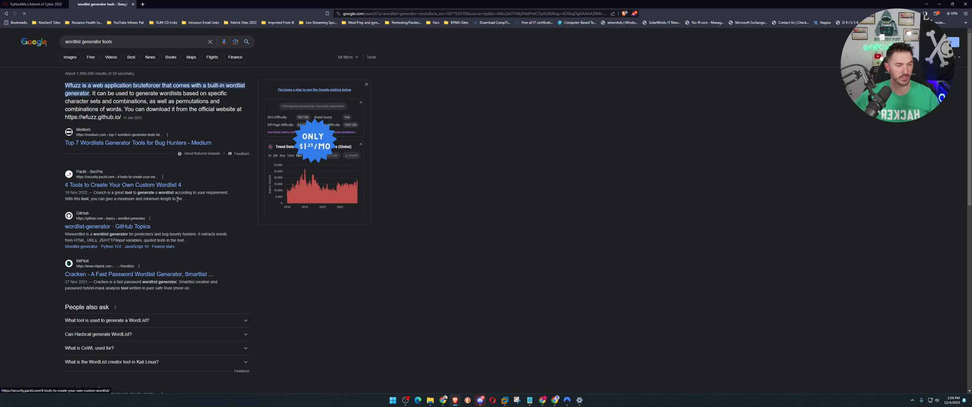
pyautogui.click(122, 185)
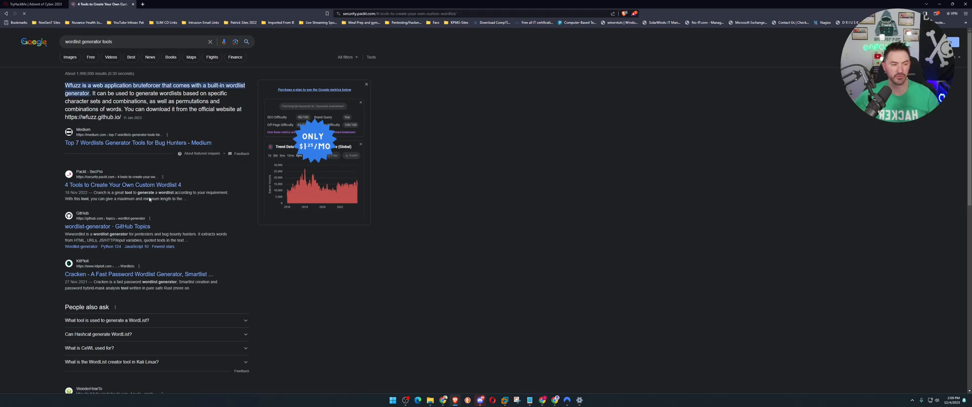
pyautogui.click(123, 184)
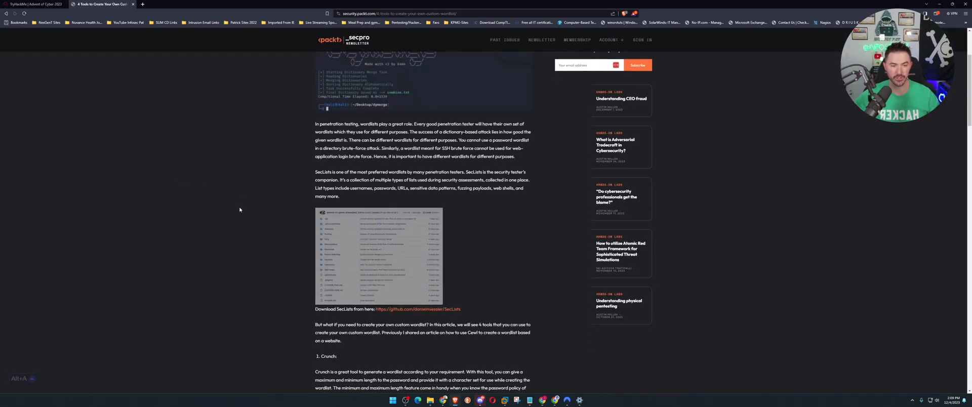
pyautogui.scroll(-3)
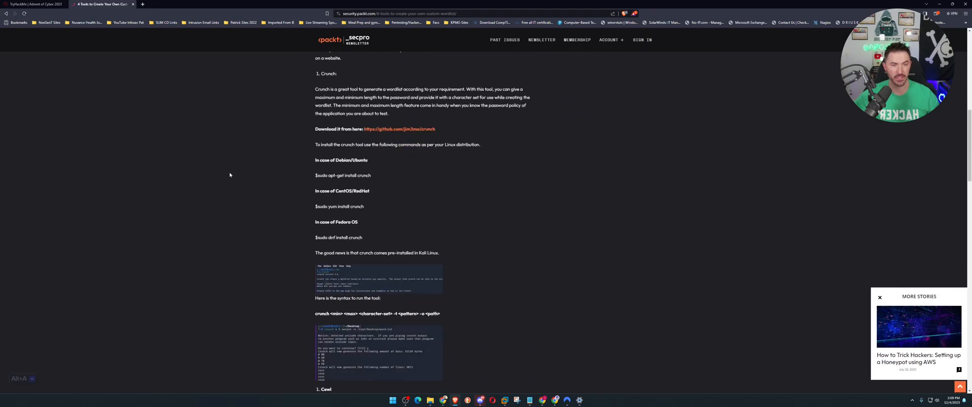
pyautogui.scroll(-3)
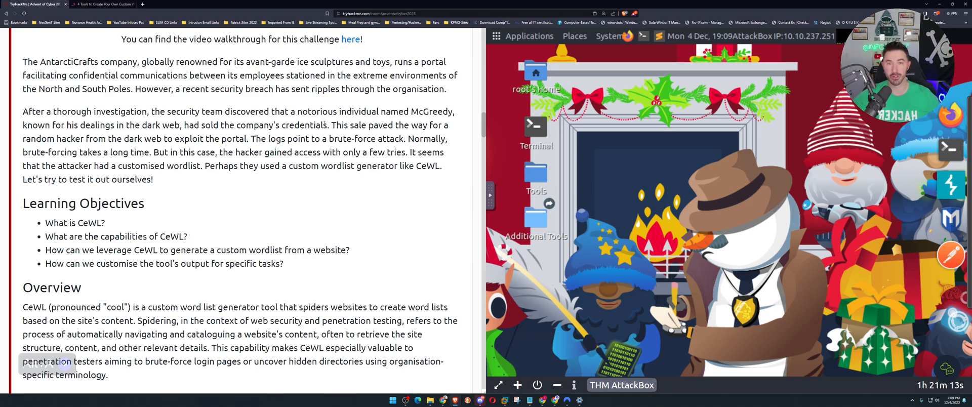
# Read the CeWL overview and pronunciation note, then launch a terminal on the AttackBox desktop
pyautogui.scroll(-3)
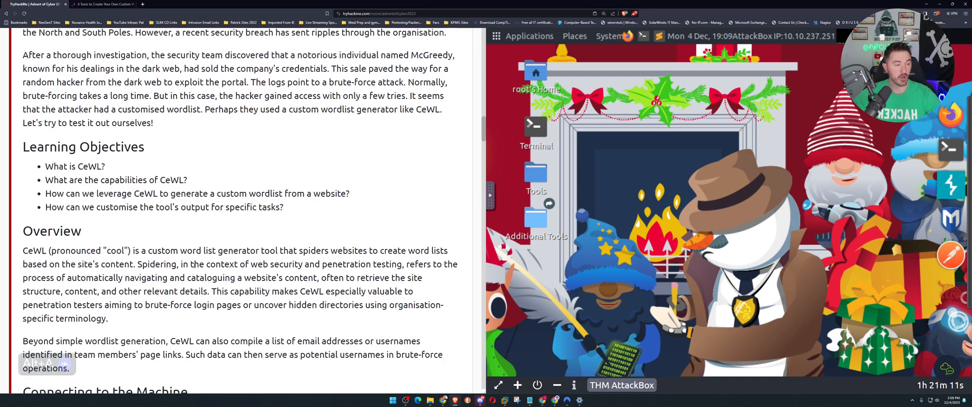
pyautogui.doubleClick(85, 250)
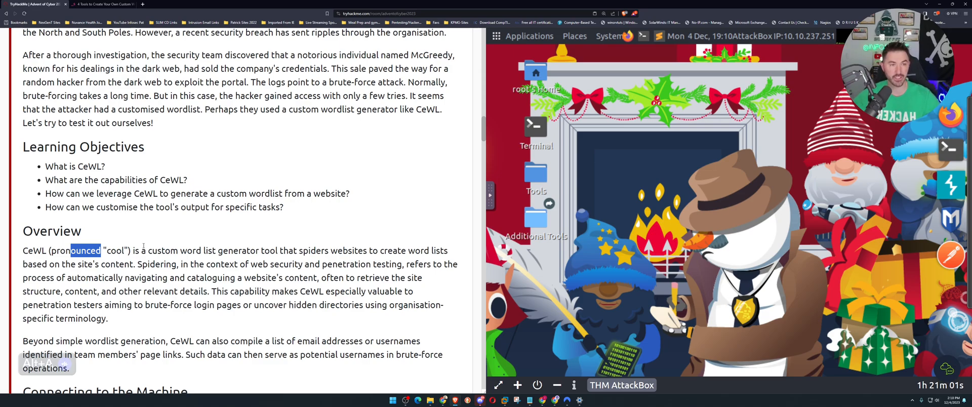
pyautogui.moveTo(305, 162)
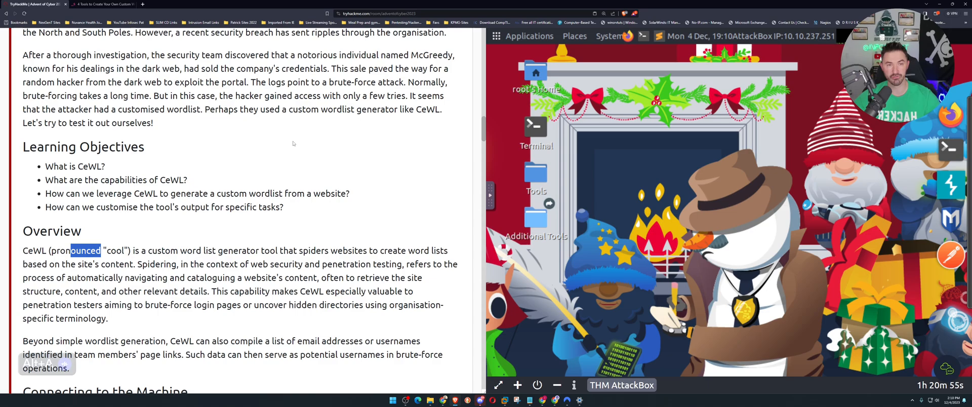
pyautogui.moveTo(297, 136)
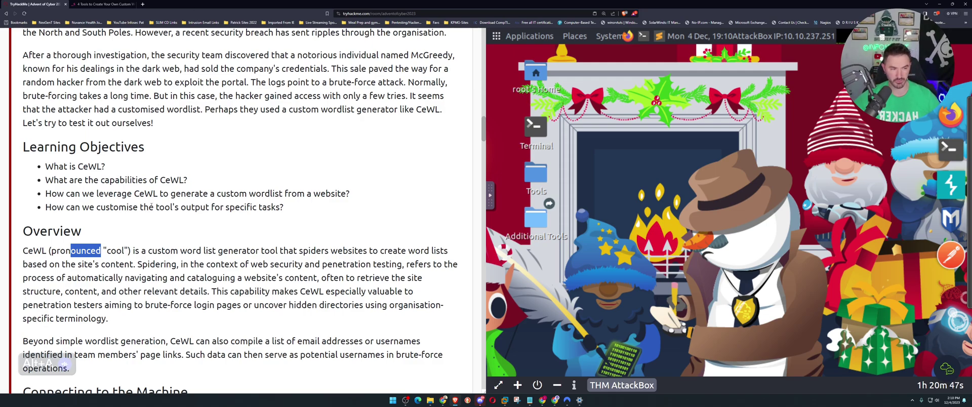
pyautogui.scroll(-3)
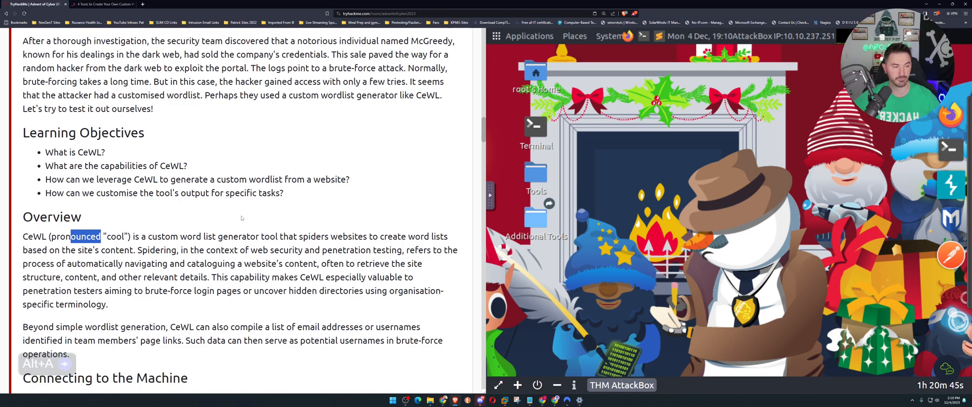
pyautogui.scroll(-3)
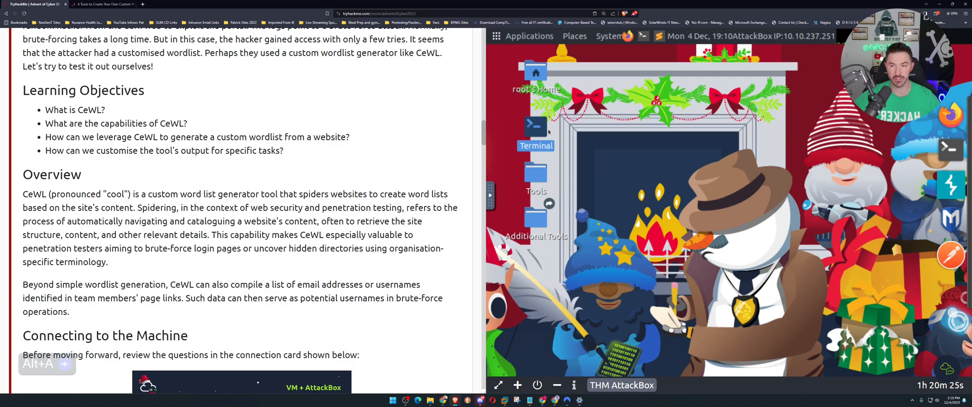
pyautogui.doubleClick(535, 127)
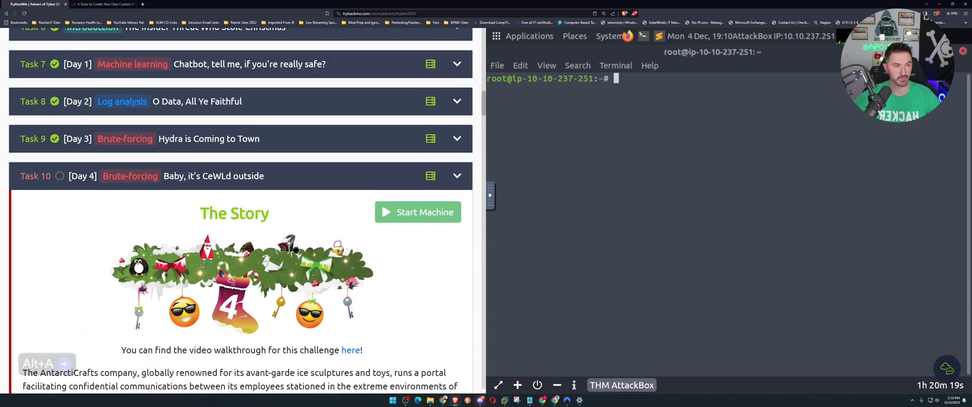
pyautogui.scroll(3)
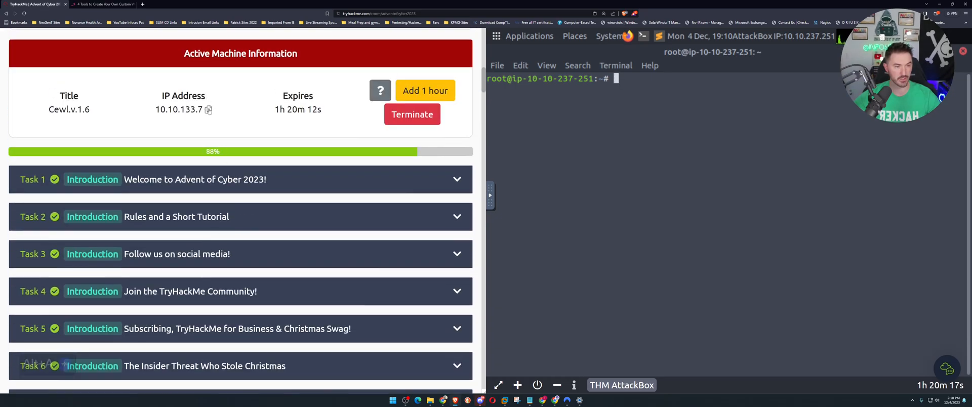
pyautogui.scroll(-3)
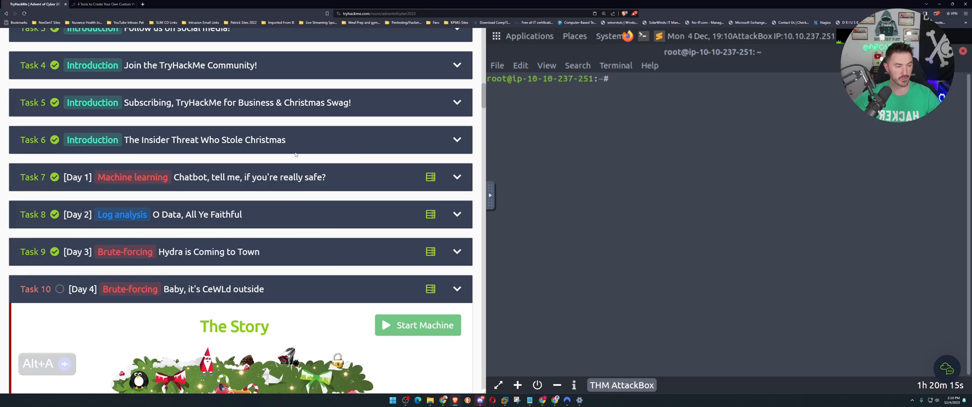
pyautogui.scroll(-3)
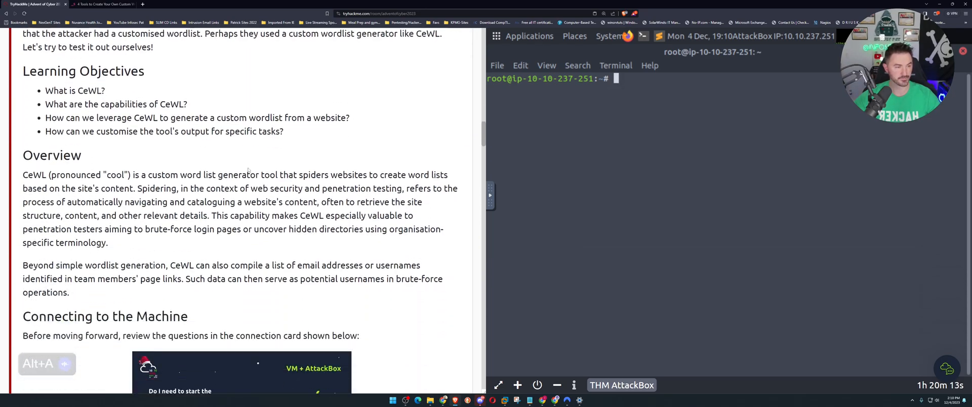
pyautogui.scroll(-3)
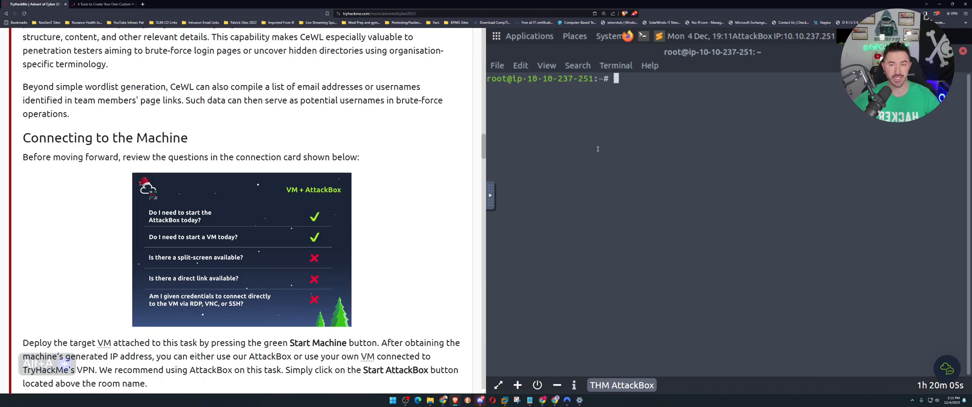
pyautogui.moveTo(618, 167)
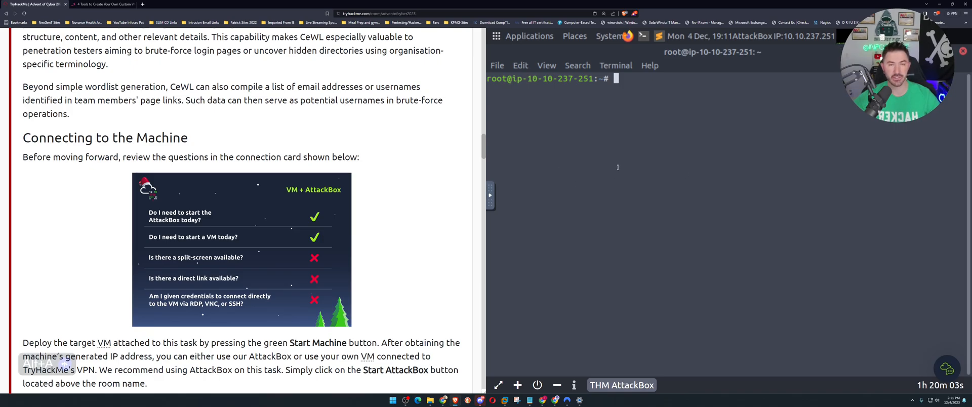
pyautogui.moveTo(594, 167)
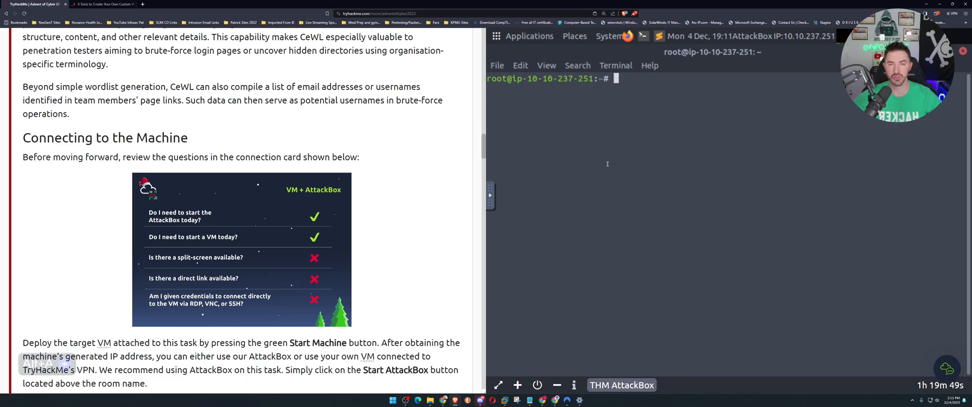
pyautogui.scroll(-3)
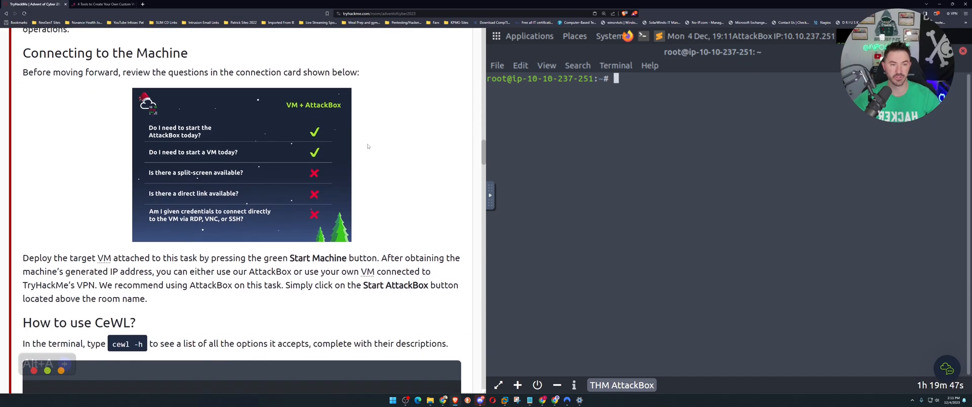
pyautogui.moveTo(423, 99)
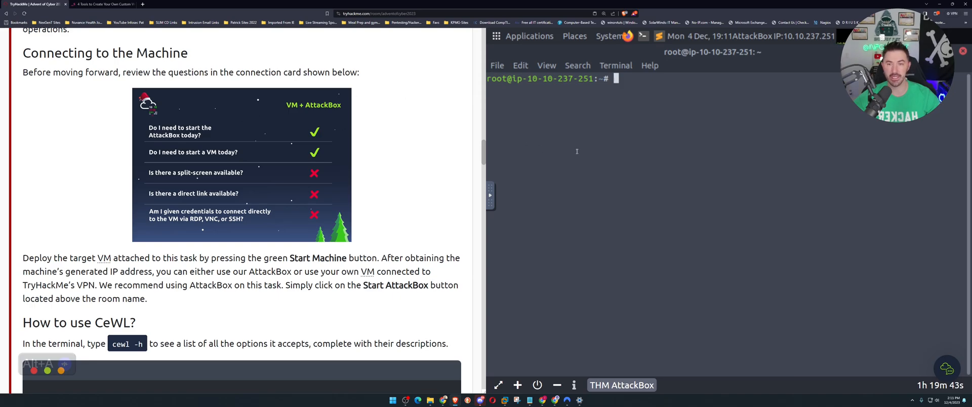
pyautogui.scroll(-3)
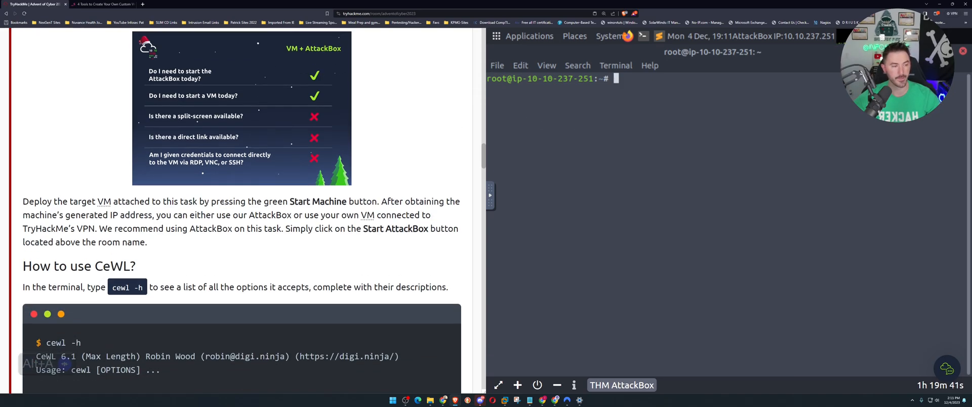
pyautogui.scroll(-3)
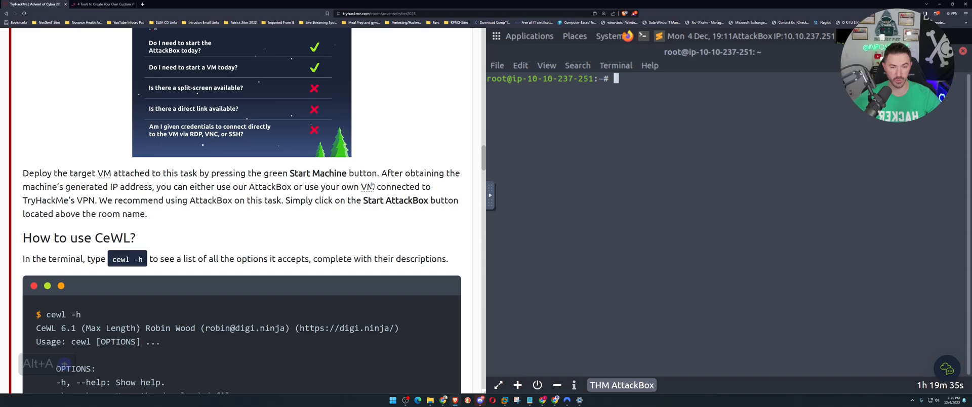
pyautogui.scroll(-3)
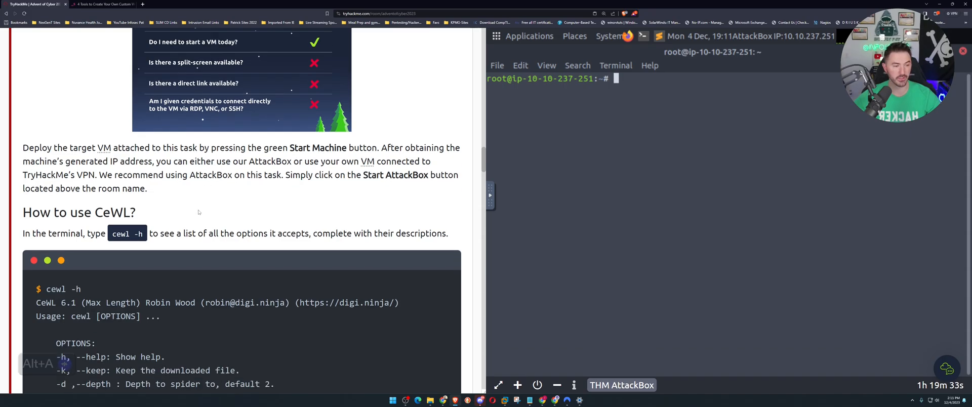
pyautogui.scroll(-3)
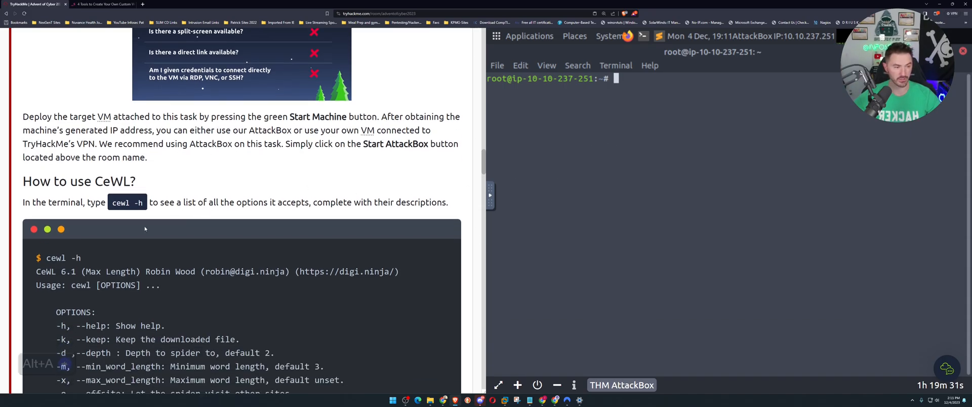
pyautogui.scroll(-3)
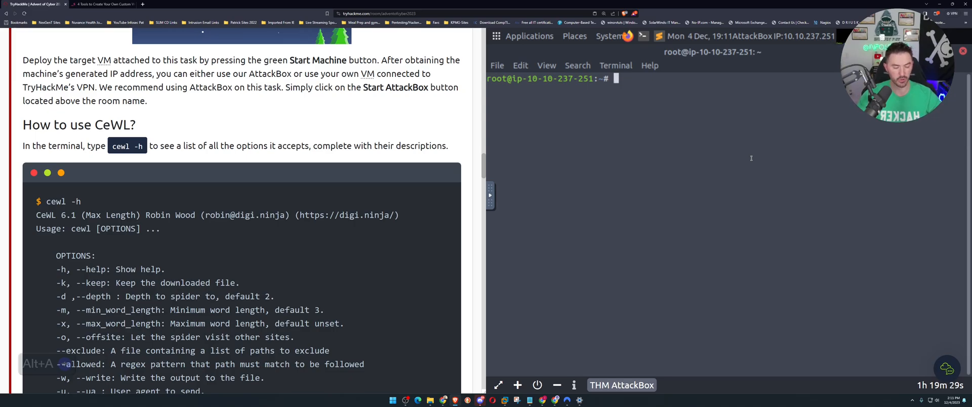
# Run cewl -h for the help output and scroll to the basic wordlist-generation example
pyautogui.write('cewl')
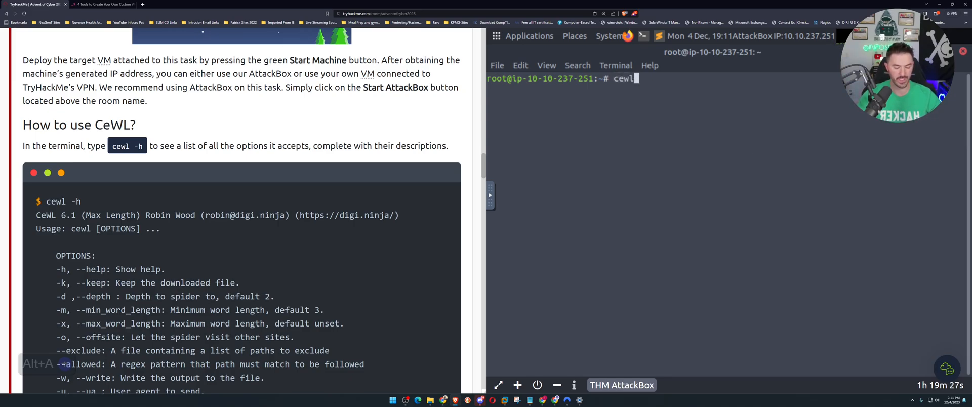
pyautogui.write('-h')
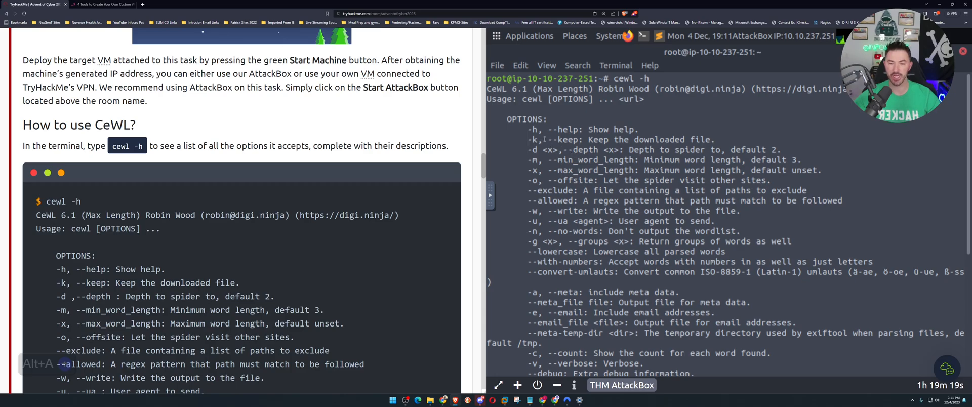
pyautogui.scroll(-3)
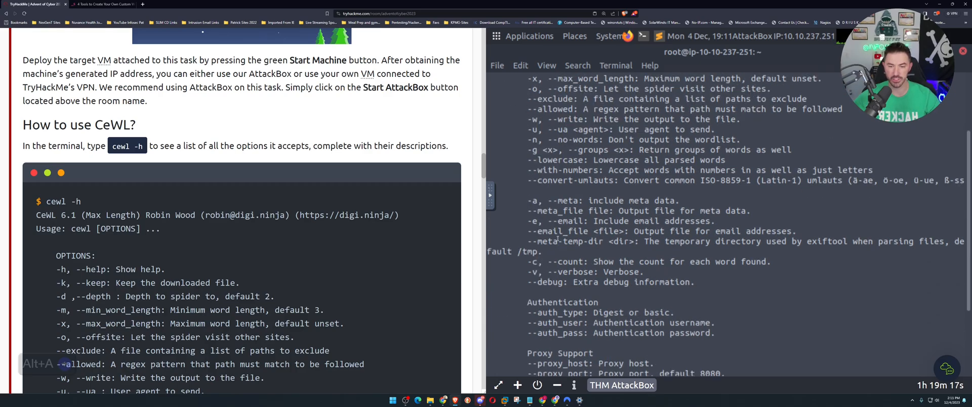
pyautogui.scroll(-3)
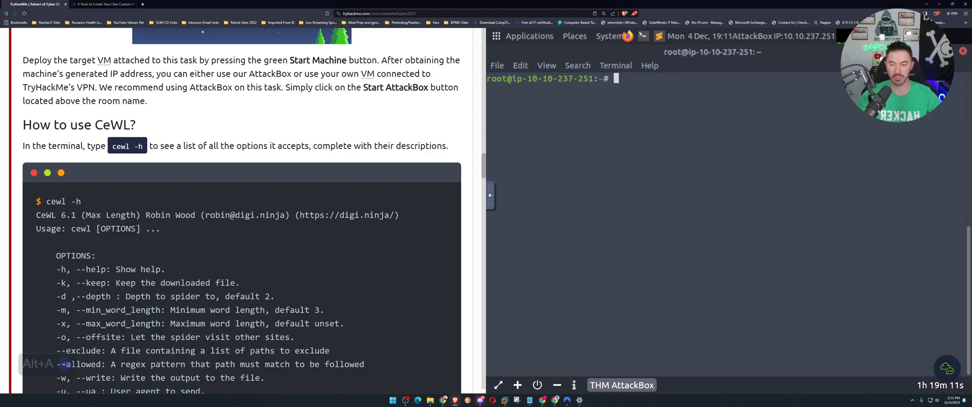
pyautogui.scroll(-3)
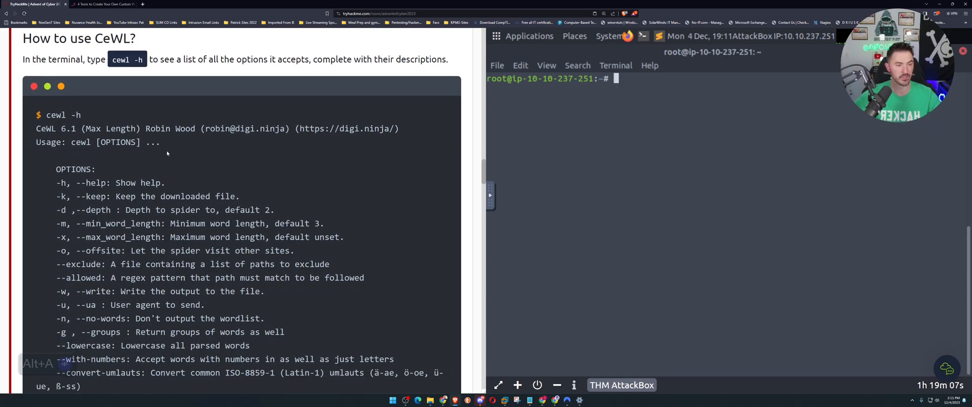
pyautogui.scroll(-3)
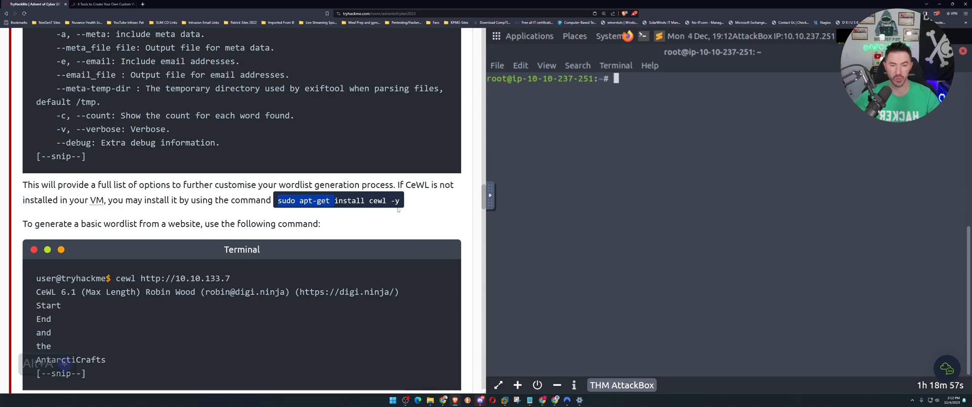
pyautogui.moveTo(379, 216)
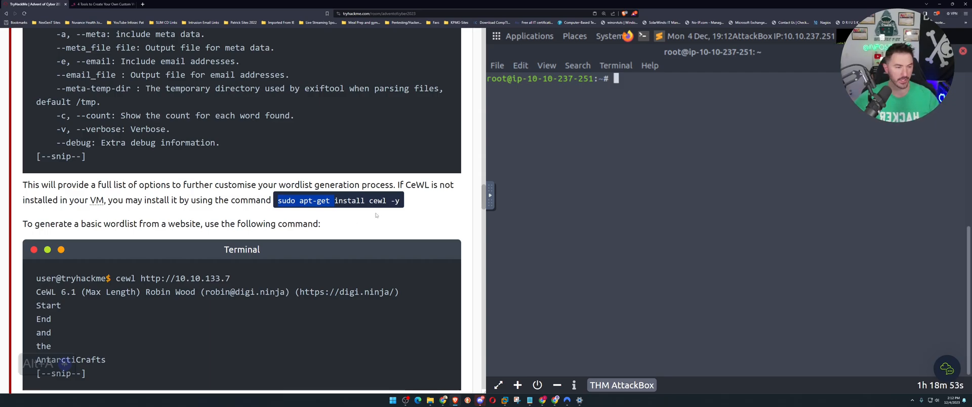
pyautogui.scroll(-3)
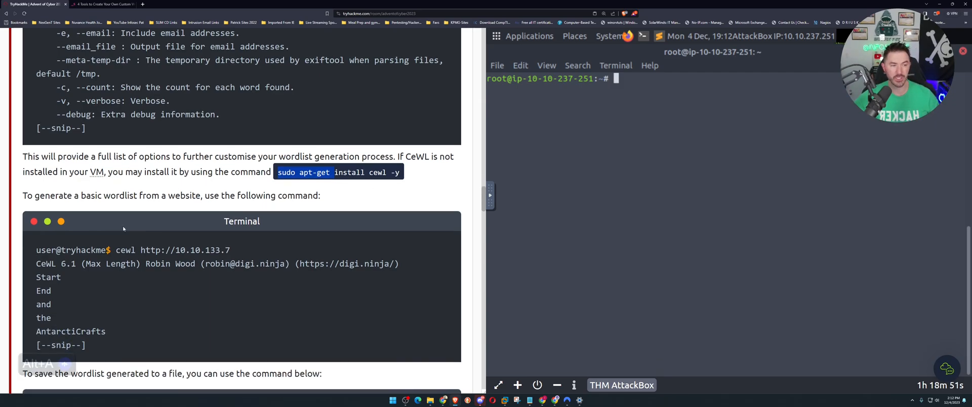
pyautogui.scroll(-3)
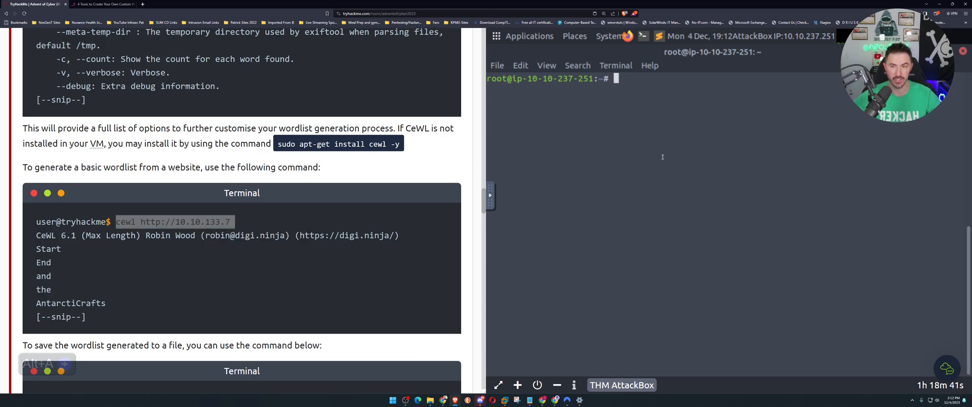
pyautogui.write('cewl http://10.10.133.7')
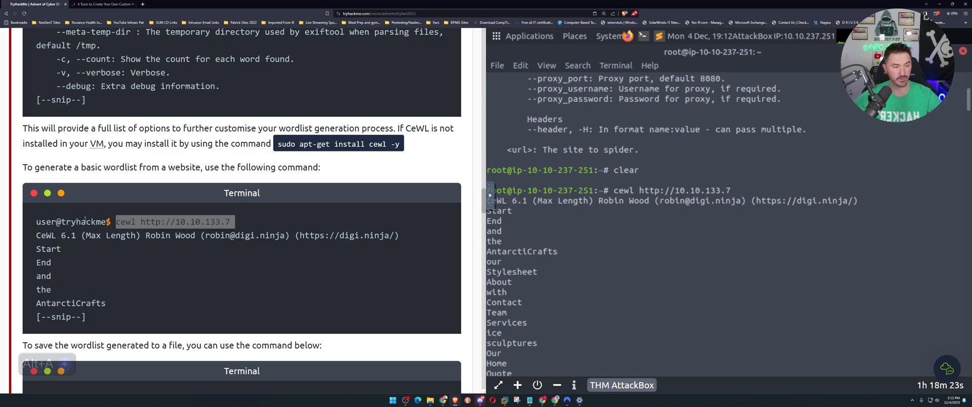
pyautogui.scroll(-3)
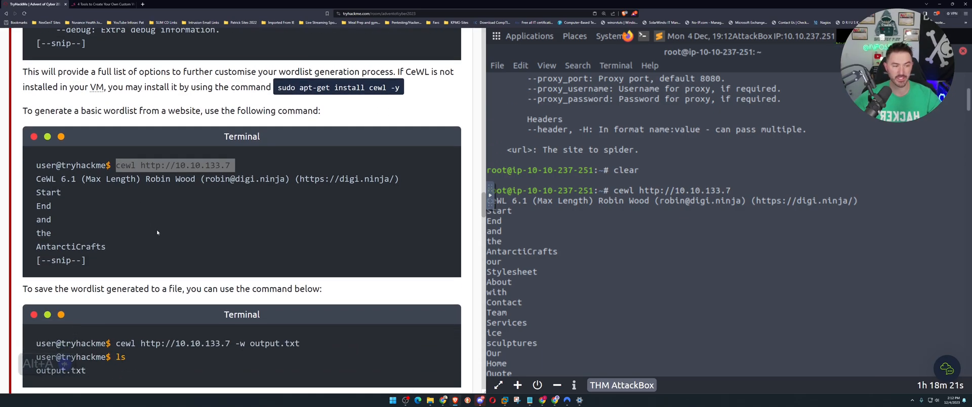
pyautogui.scroll(-3)
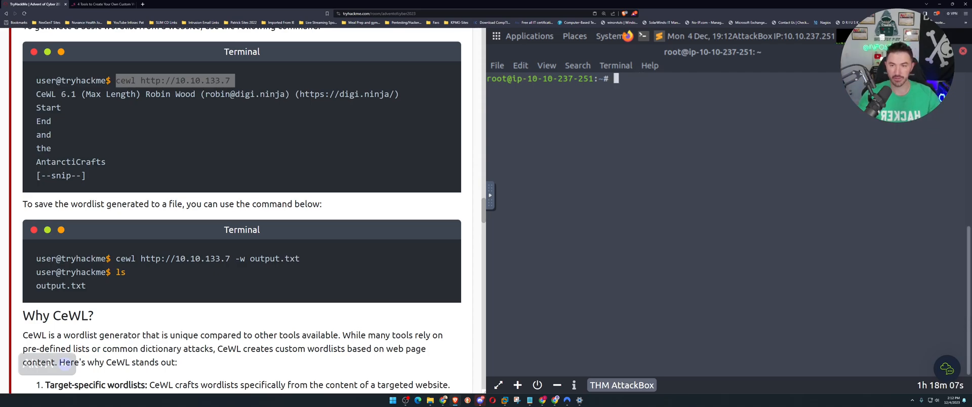
pyautogui.write('clear')
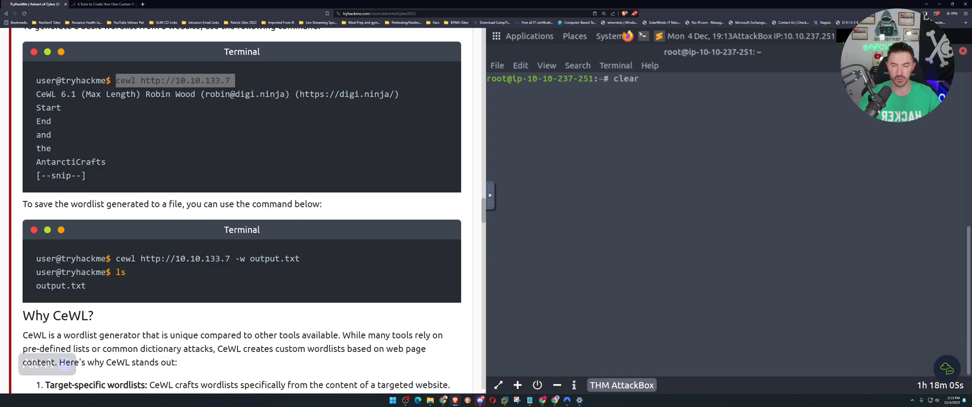
pyautogui.press('Return')
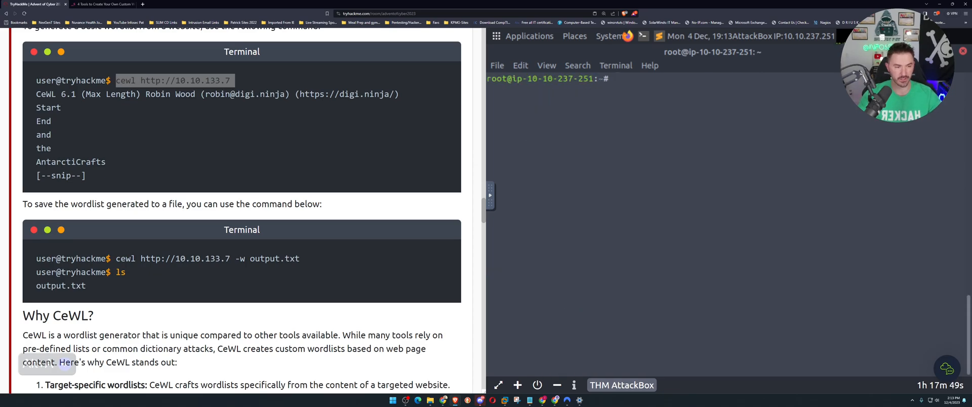
pyautogui.write('cewl http://10.10.133.7')
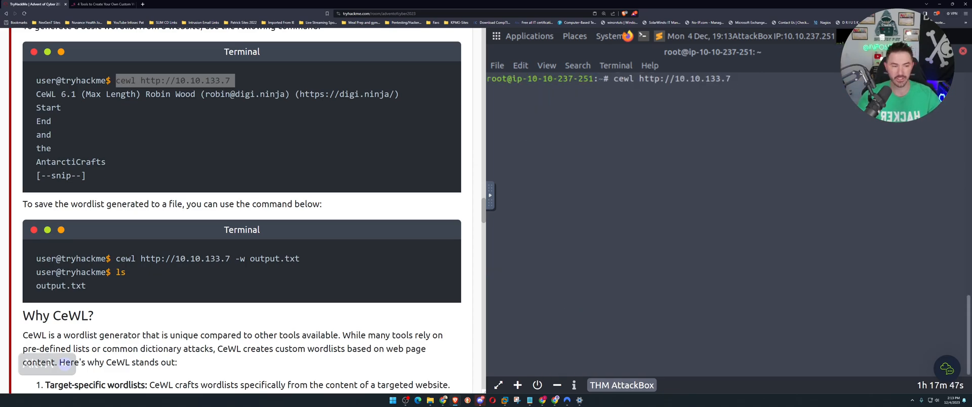
pyautogui.write('-w')
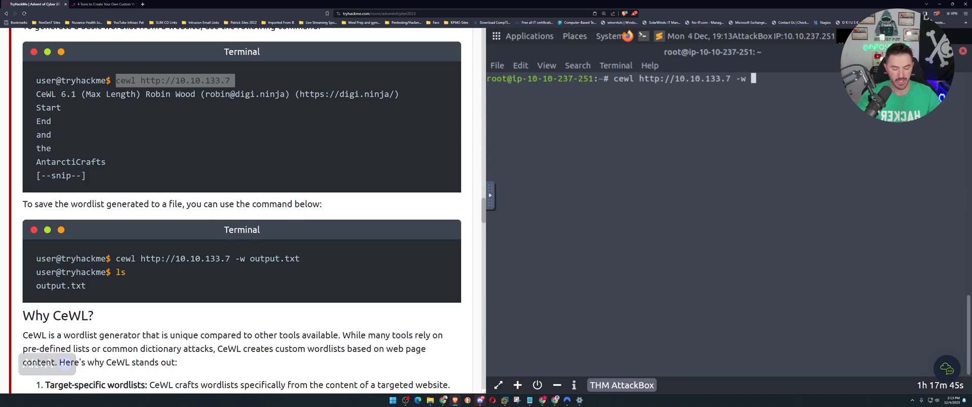
pyautogui.write('output.txt')
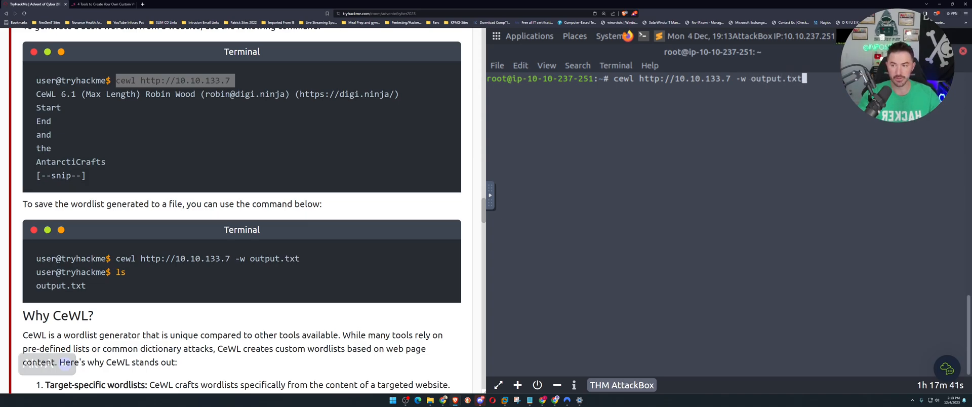
pyautogui.press('Return')
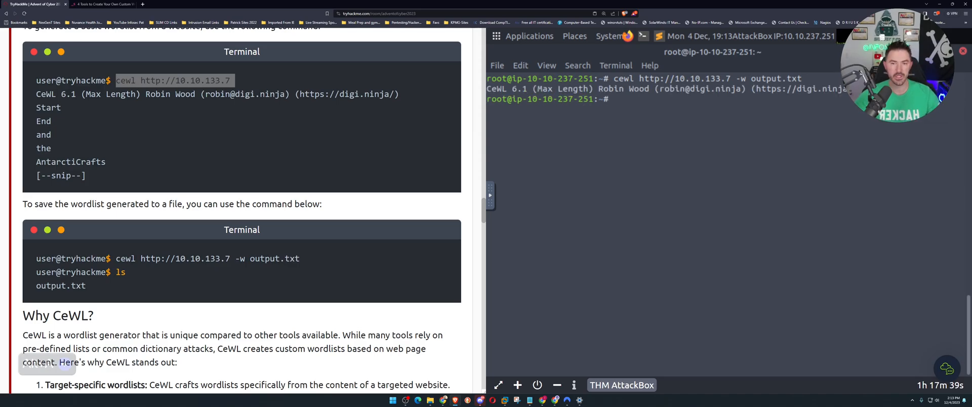
pyautogui.write('ls')
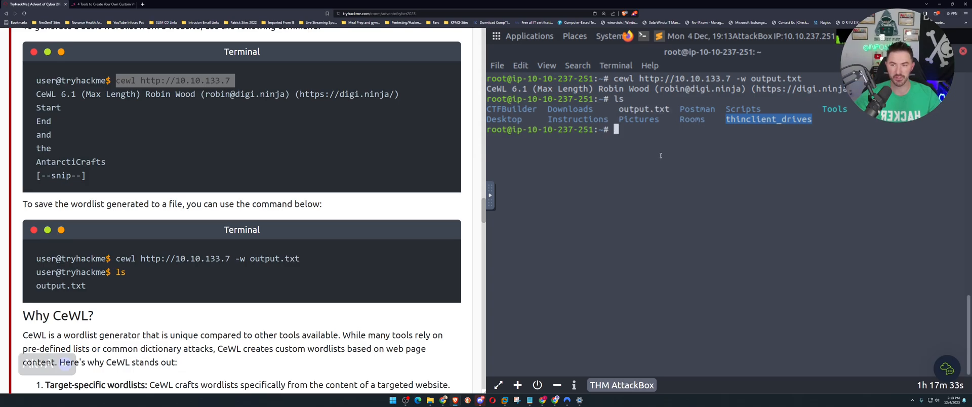
# Scroll through the 'Why CeWL?' numbered advantages to the output customisation options
pyautogui.scroll(-3)
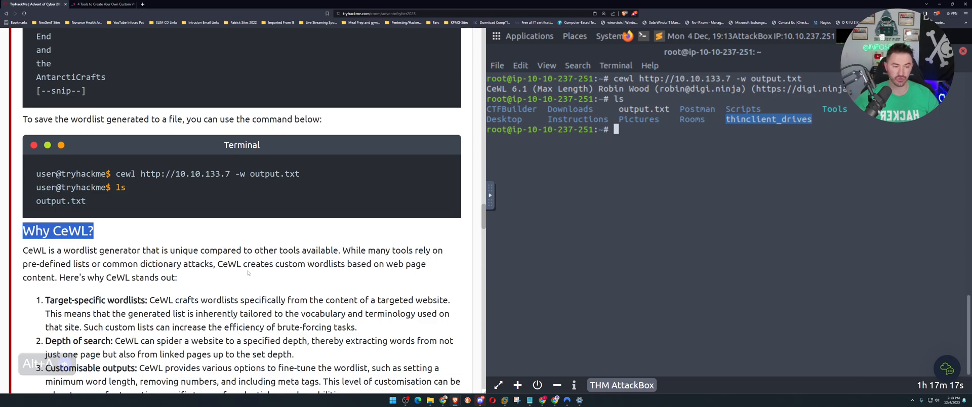
pyautogui.moveTo(354, 275)
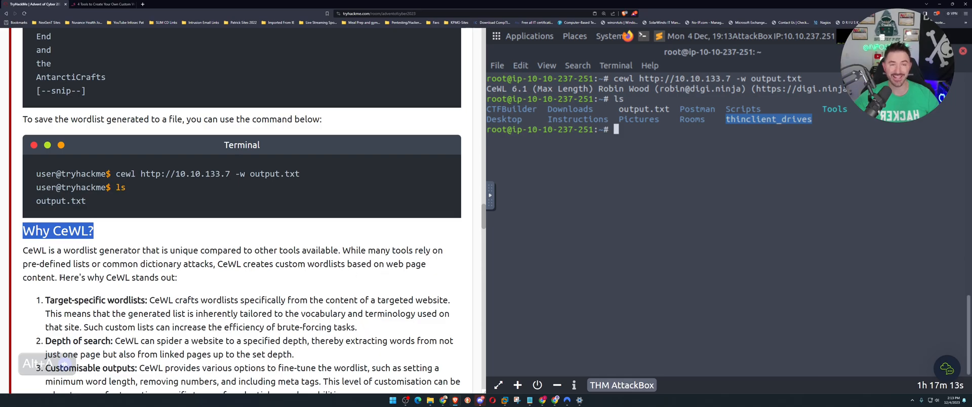
pyautogui.doubleClick(405, 264)
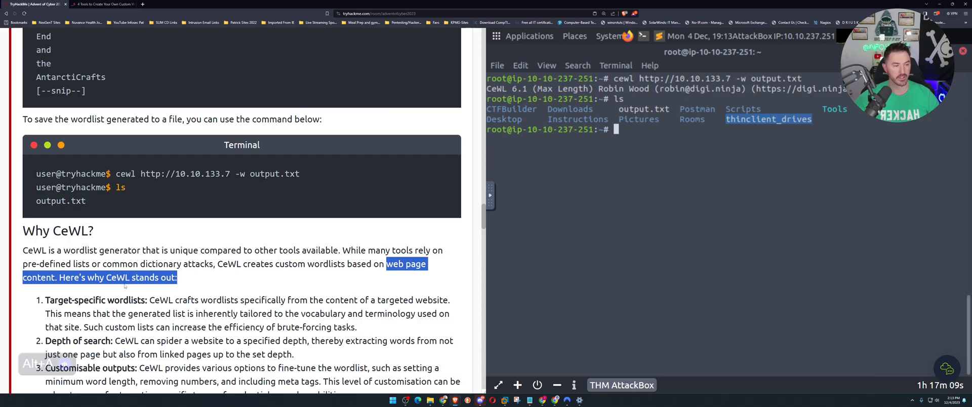
pyautogui.scroll(-3)
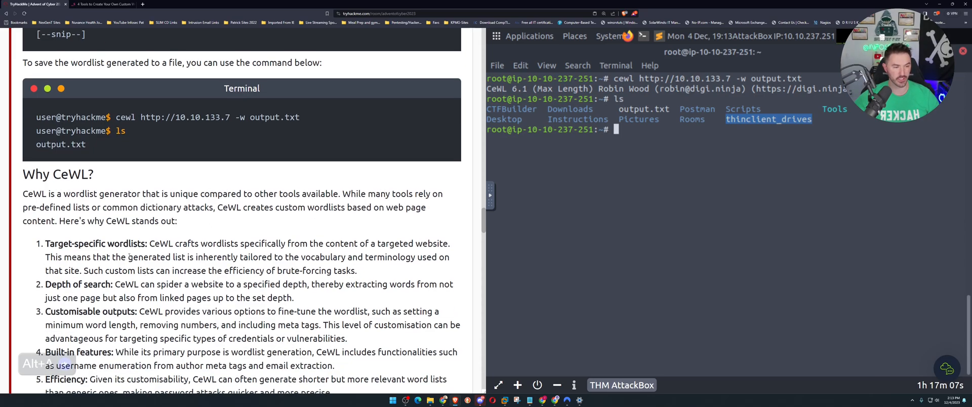
pyautogui.scroll(-3)
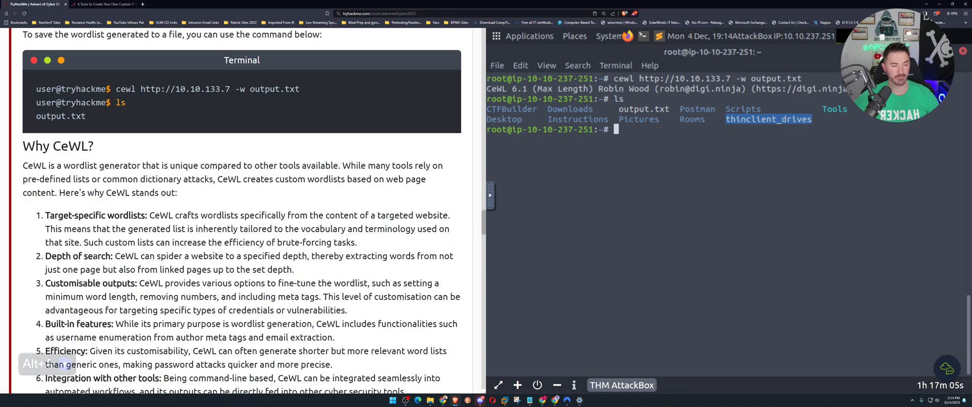
pyautogui.scroll(-3)
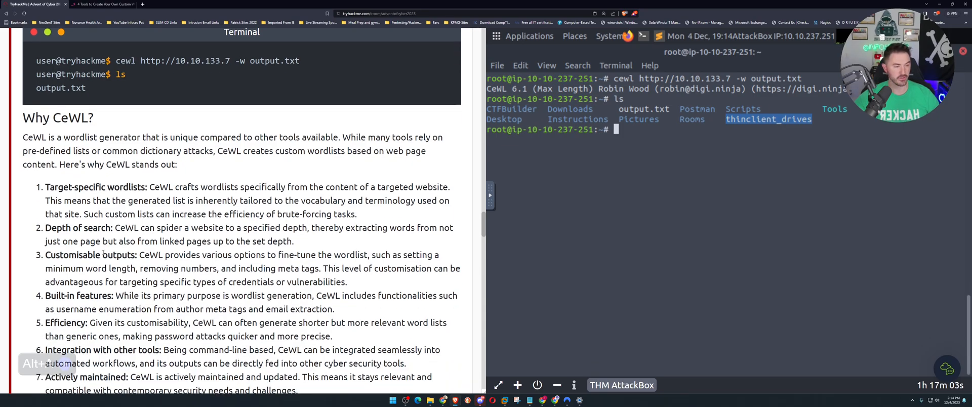
pyautogui.scroll(-3)
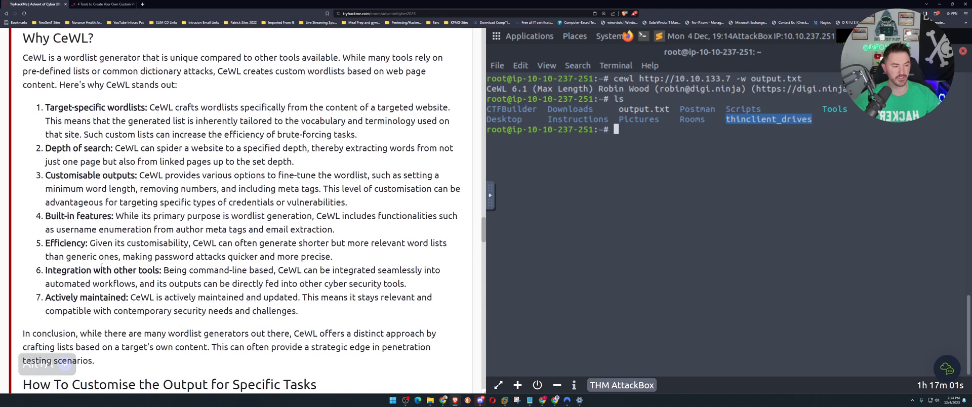
pyautogui.scroll(-3)
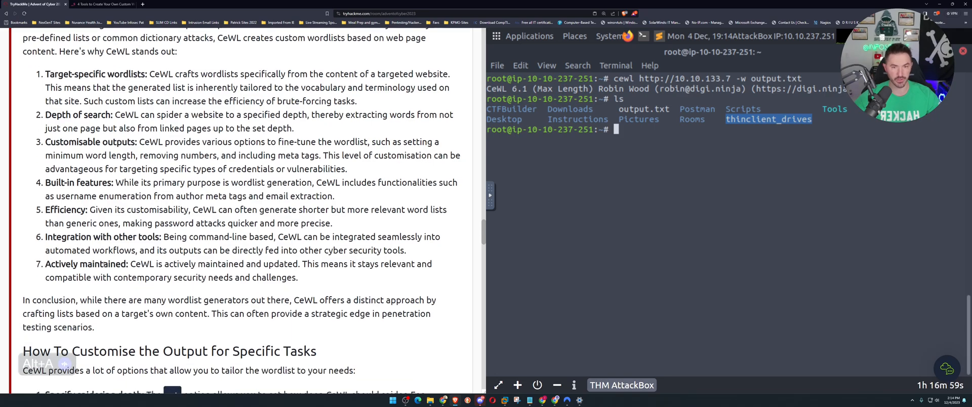
pyautogui.scroll(-3)
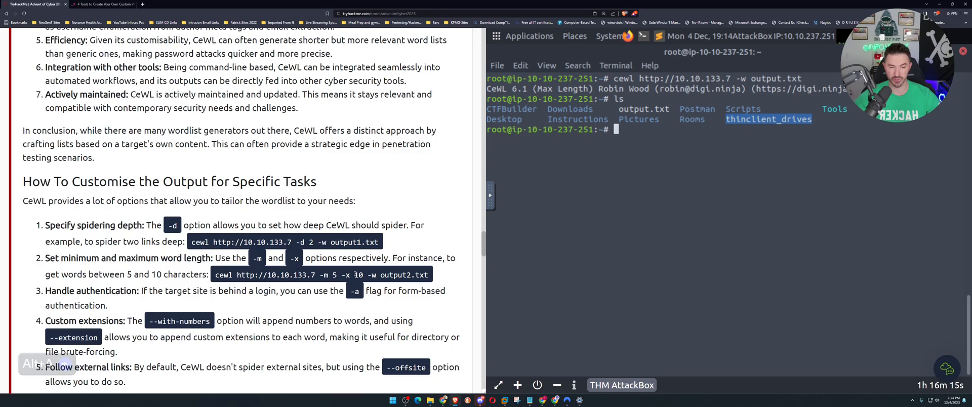
# Note the 10-character maximum word length option and scroll to the Practical Challenge section
pyautogui.doubleClick(157, 275)
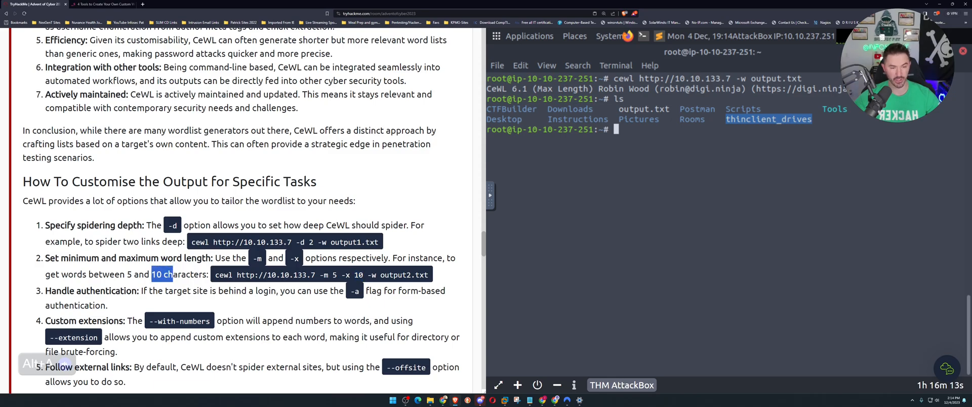
pyautogui.scroll(-3)
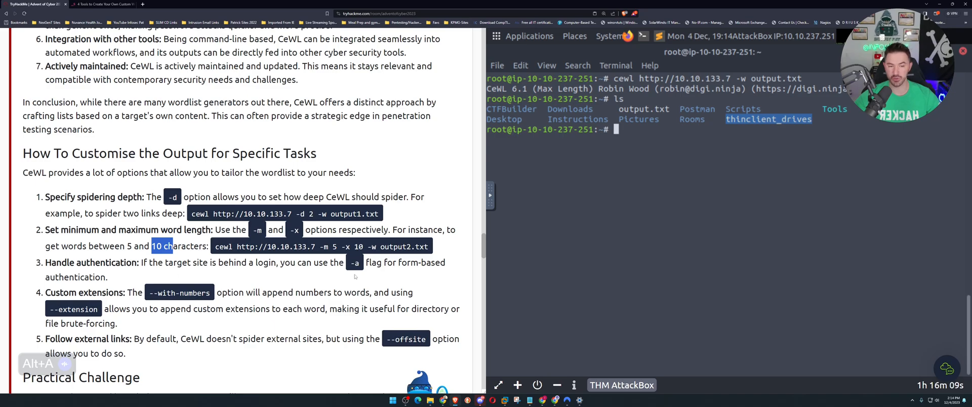
pyautogui.moveTo(245, 280)
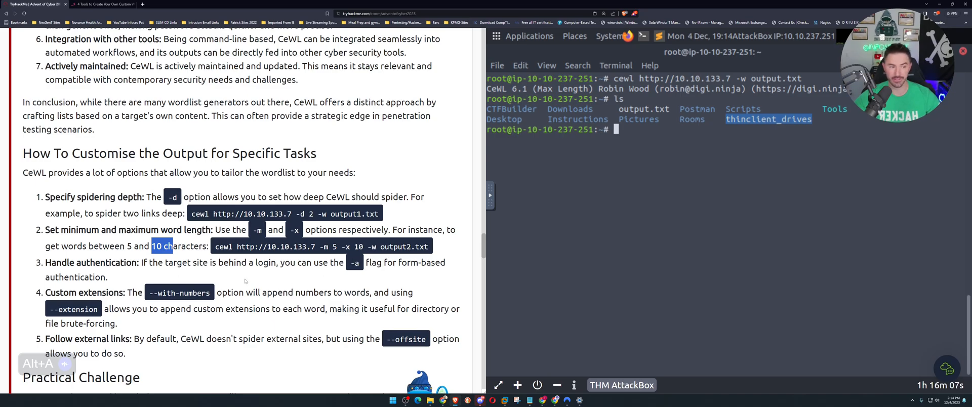
pyautogui.scroll(-3)
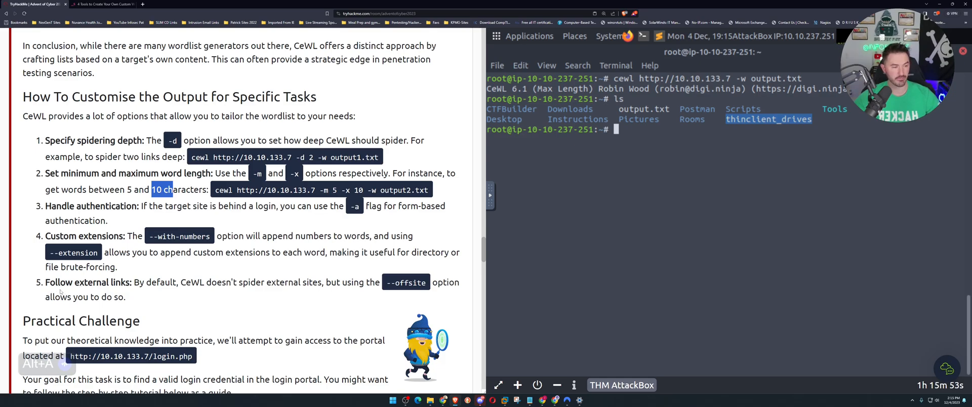
pyautogui.scroll(-3)
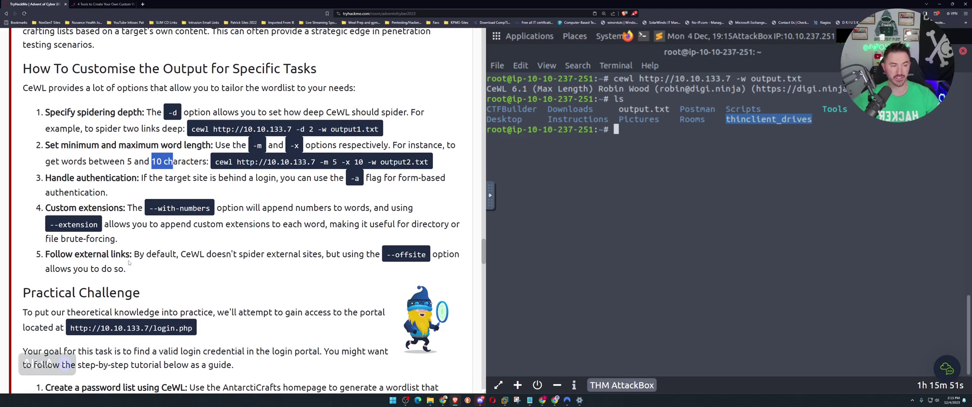
pyautogui.moveTo(251, 264)
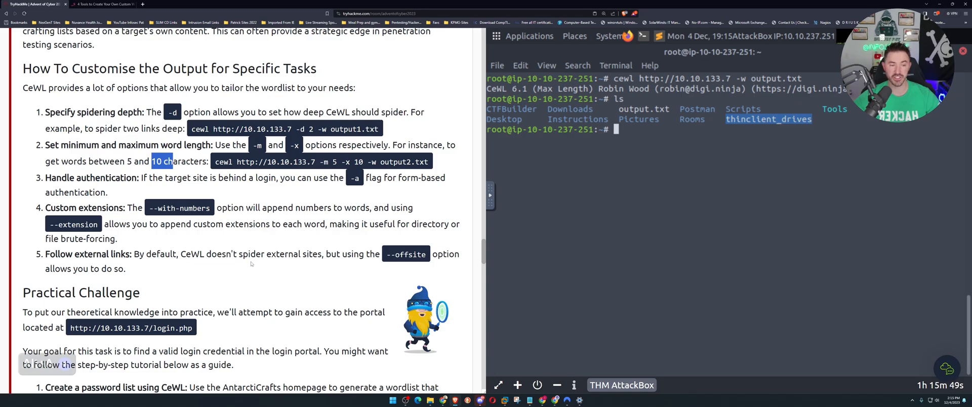
pyautogui.moveTo(324, 258)
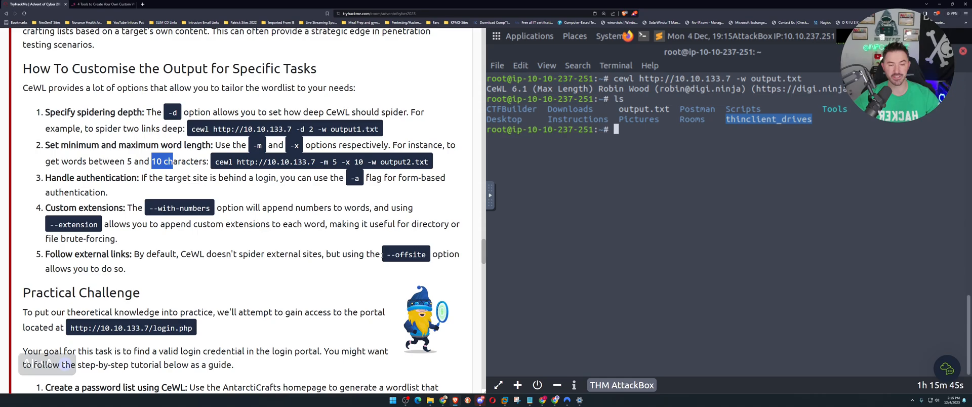
pyautogui.moveTo(156, 276)
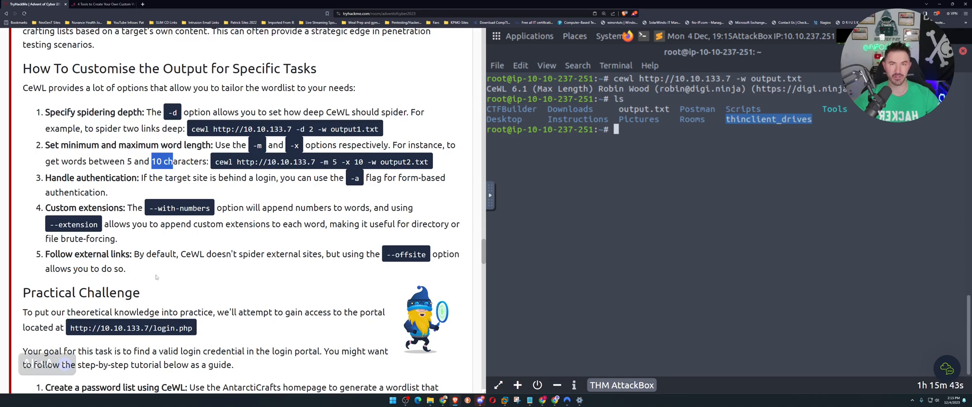
pyautogui.scroll(-3)
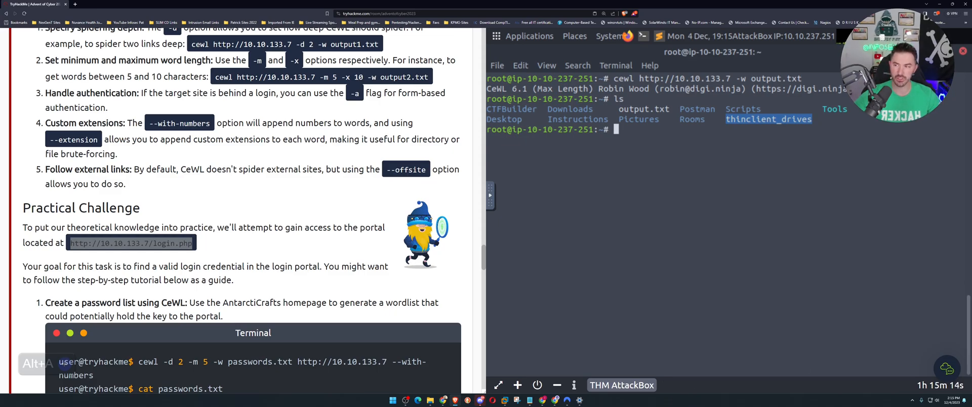
pyautogui.moveTo(783, 134)
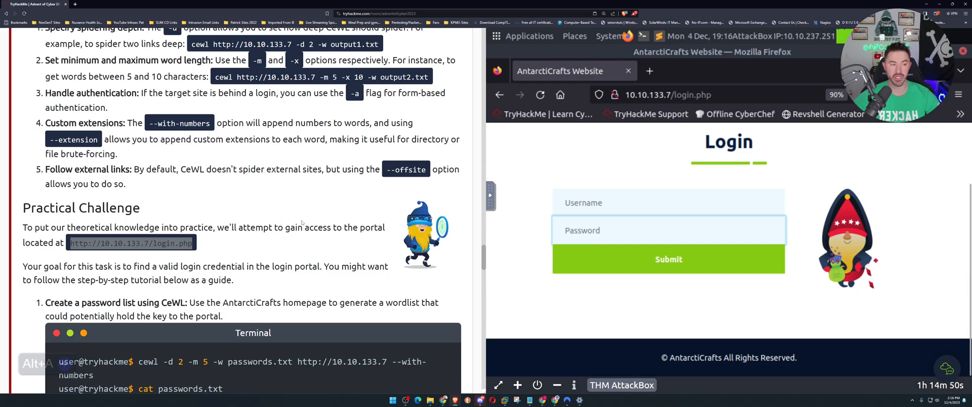
# Scroll to the passwords.txt CeWL example and select its command text
pyautogui.scroll(-3)
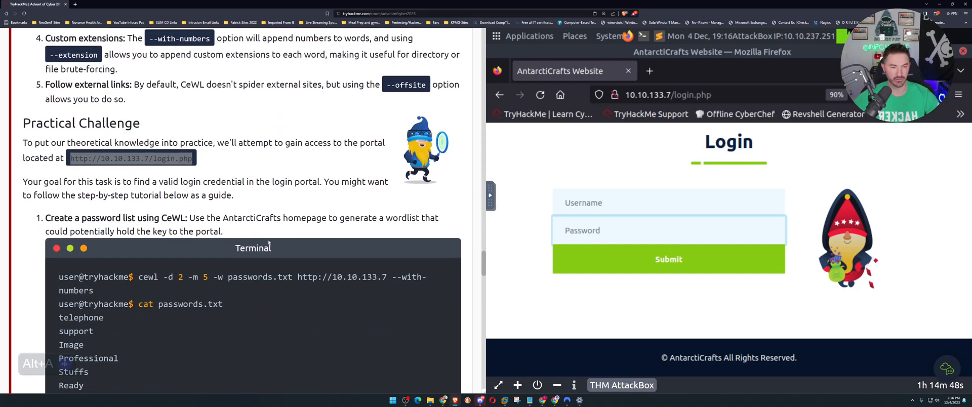
pyautogui.moveTo(45, 218); pyautogui.dragTo(149, 218)
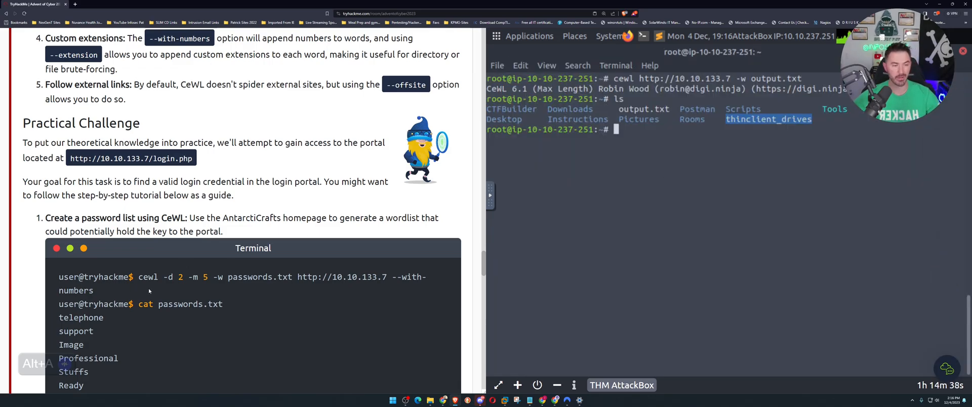
# Select the cewl -d 2 -m 5 -w passwords.txt command and scroll to the username-list step
pyautogui.moveTo(138, 278); pyautogui.dragTo(390, 278)
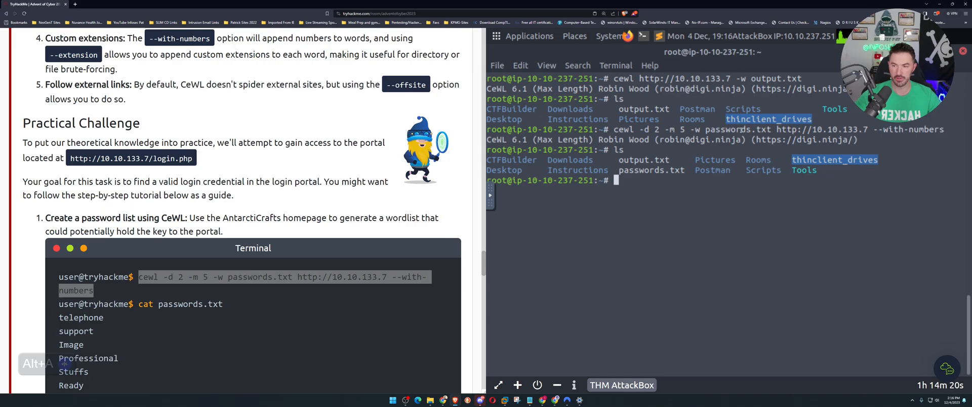
pyautogui.moveTo(729, 233)
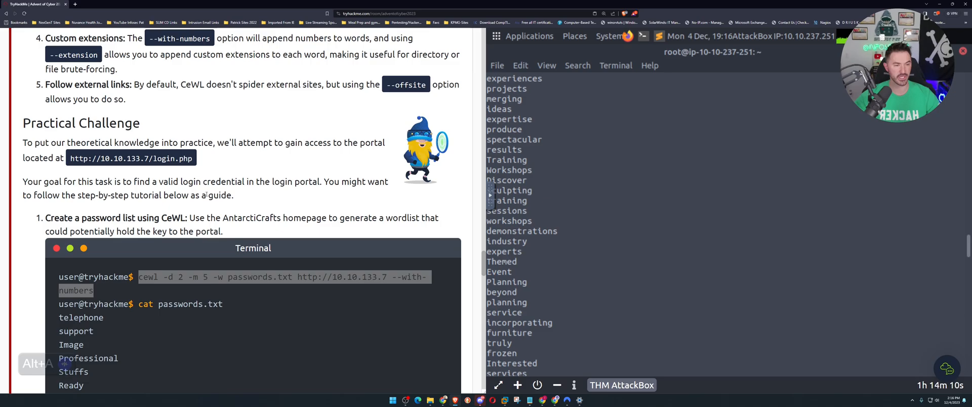
pyautogui.moveTo(178, 204)
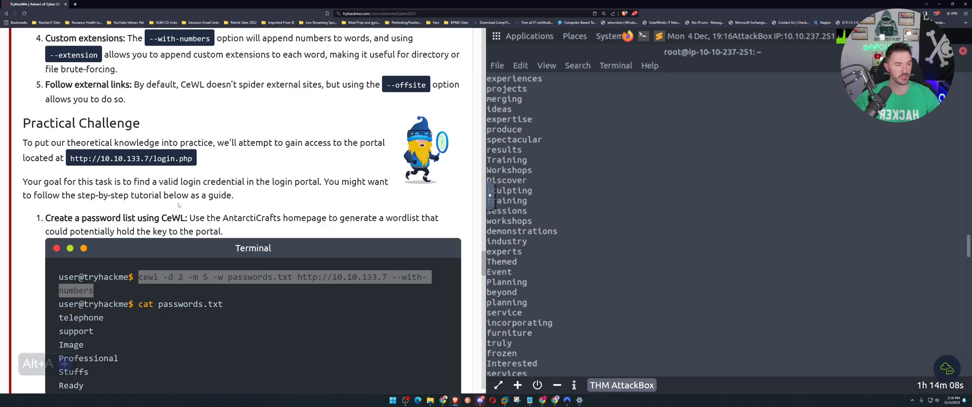
pyautogui.scroll(-3)
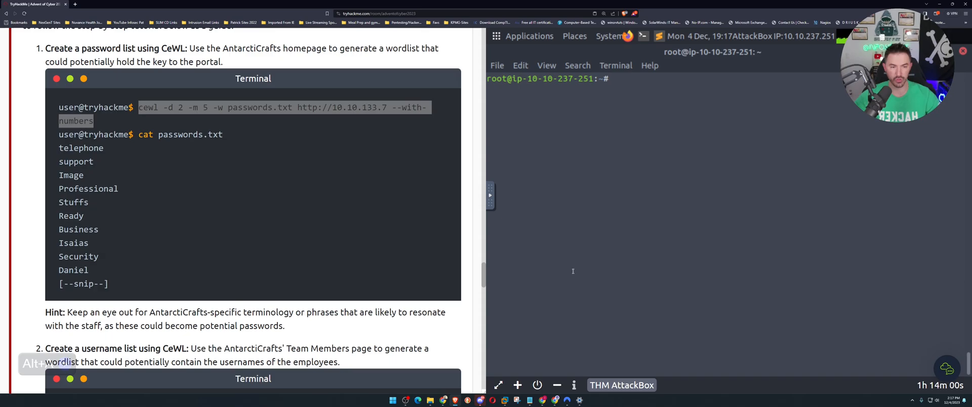
# Review the lowercase usernames wordlist output and move on to the wfuzz brute-force step
pyautogui.scroll(-3)
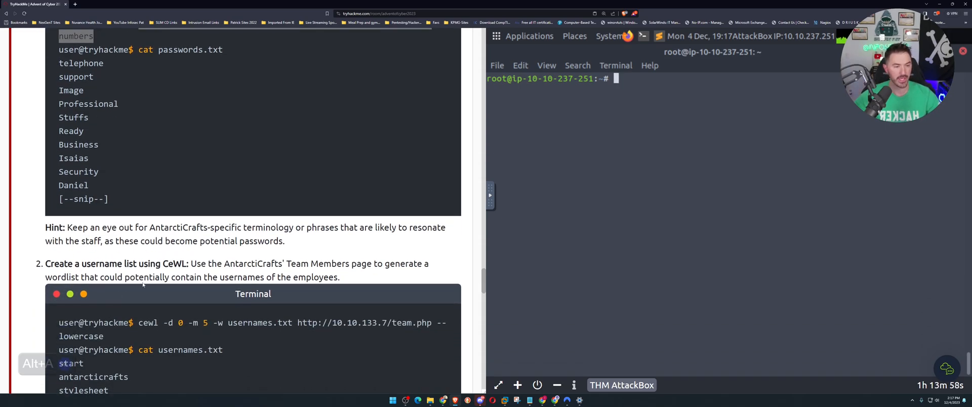
pyautogui.scroll(-3)
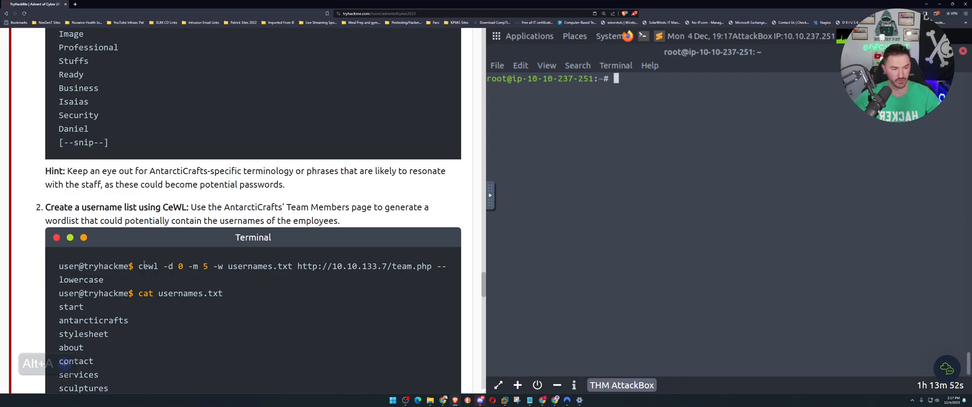
pyautogui.doubleClick(146, 266)
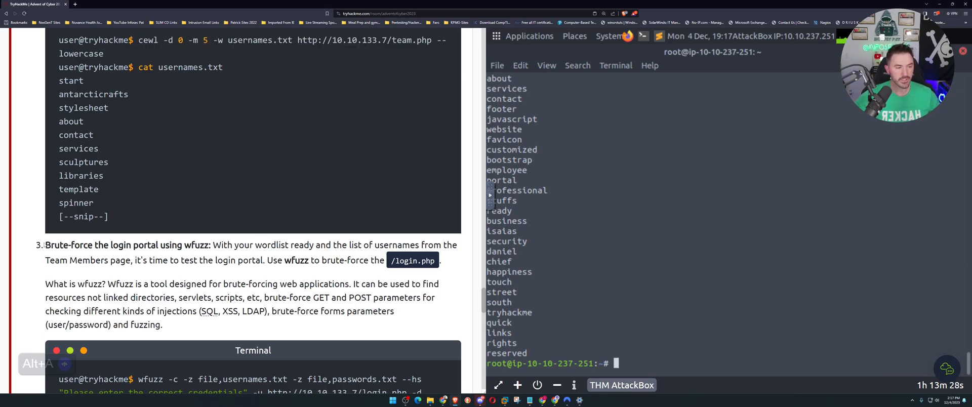
pyautogui.moveTo(45, 245); pyautogui.dragTo(173, 245)
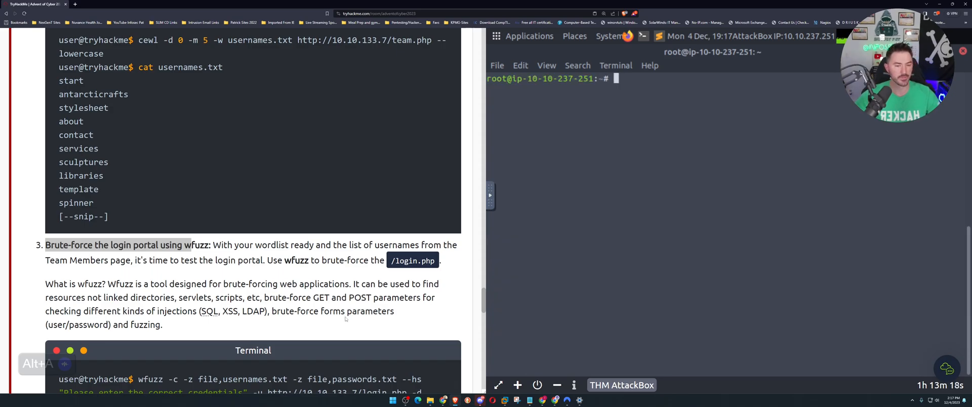
# Run wfuzz --help in the AttackBox terminal to list its options
pyautogui.scroll(-3)
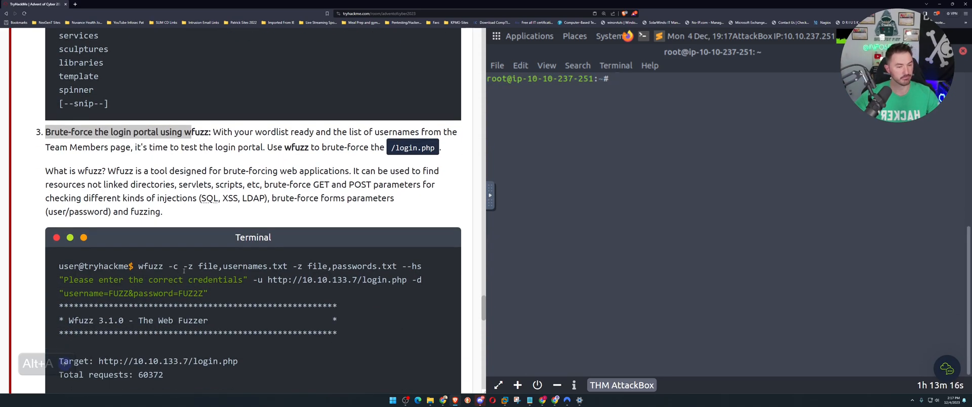
pyautogui.scroll(-3)
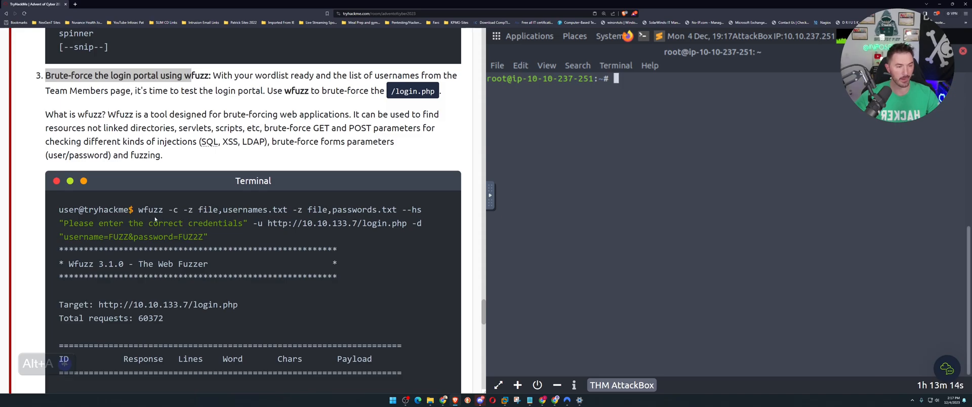
pyautogui.moveTo(451, 230)
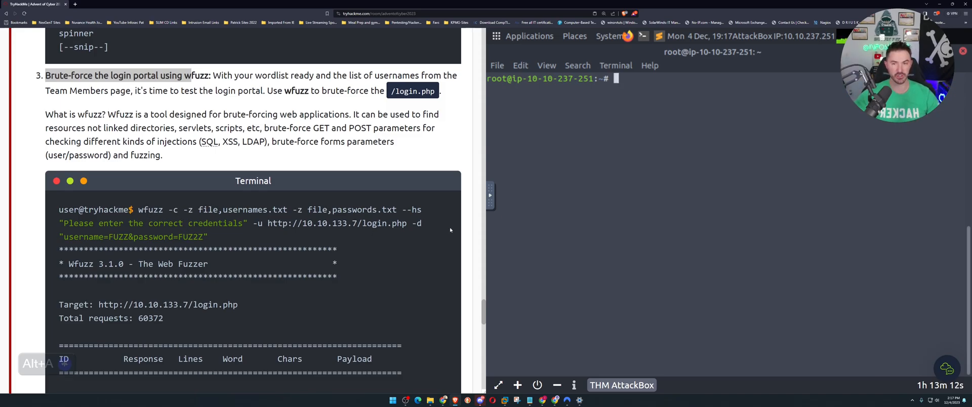
pyautogui.write('wf')
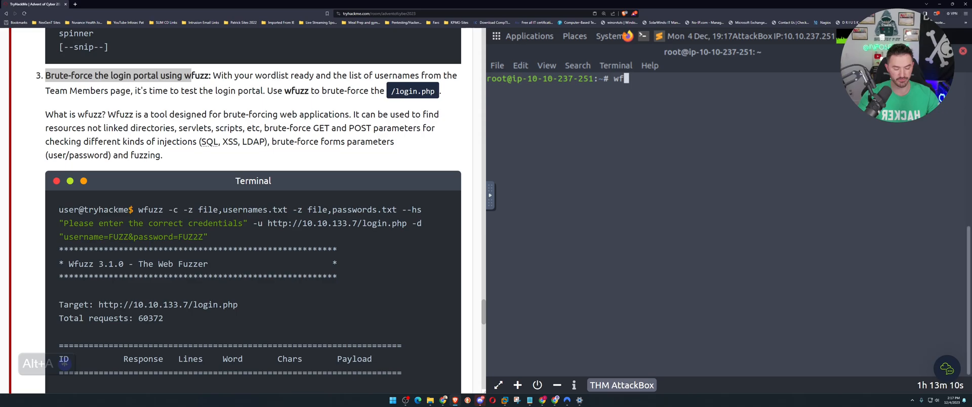
pyautogui.write('uzz')
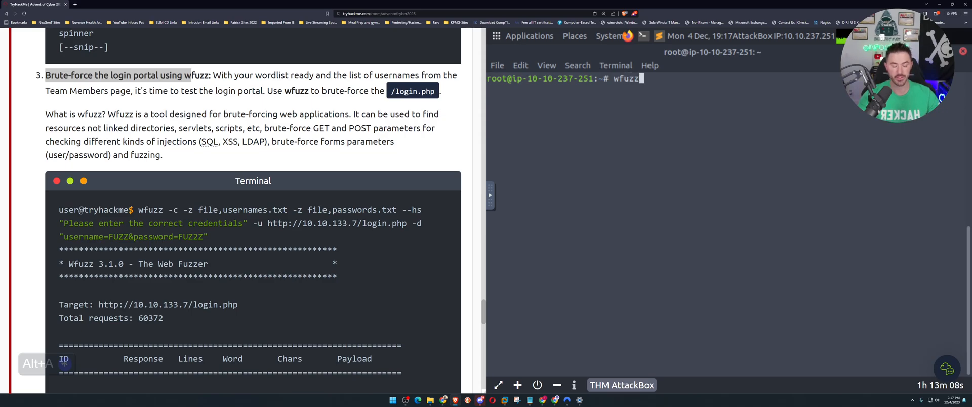
pyautogui.write('--hel;p')
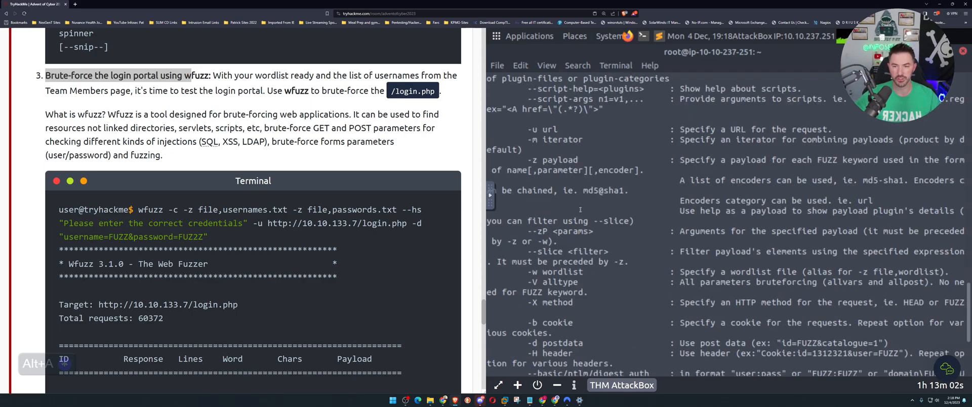
pyautogui.scroll(-3)
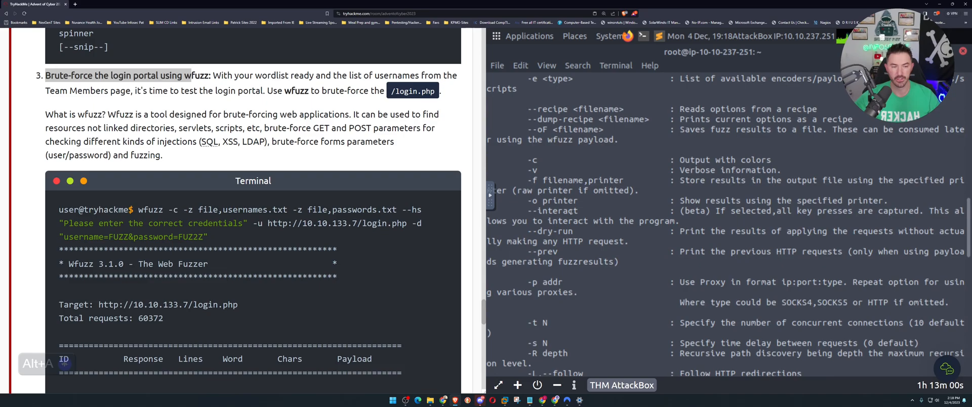
pyautogui.write('wfuzz --help')
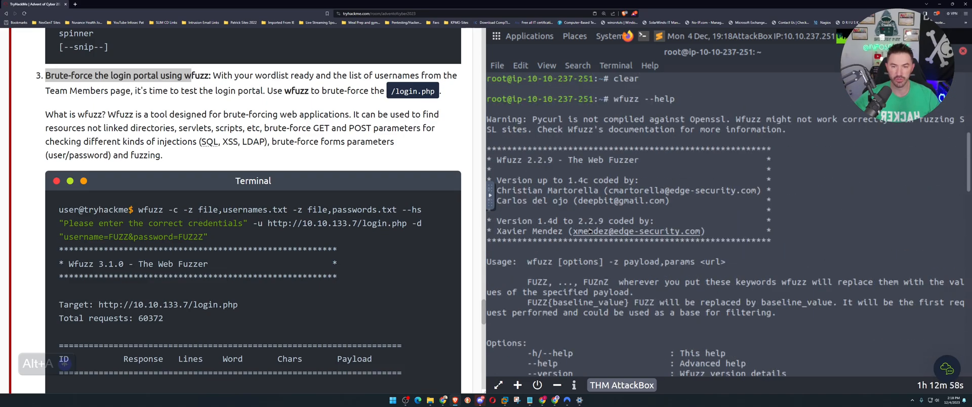
# Look through the help output, noting the coloured output, payload and scan mode options
pyautogui.scroll(-3)
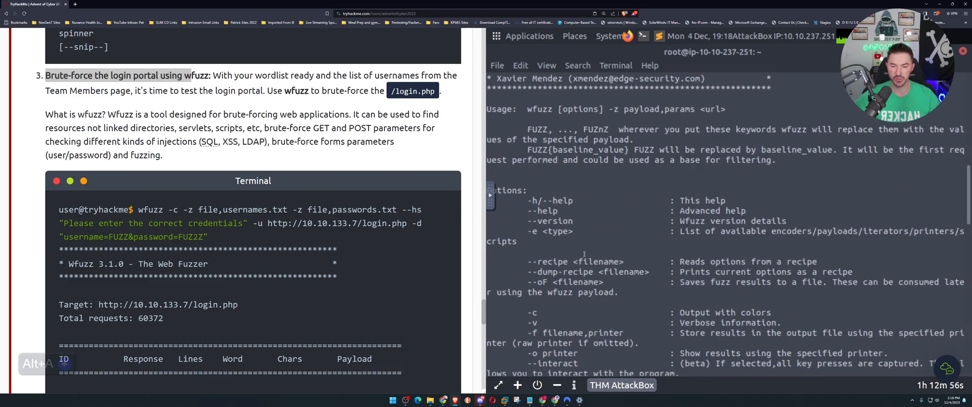
pyautogui.scroll(-3)
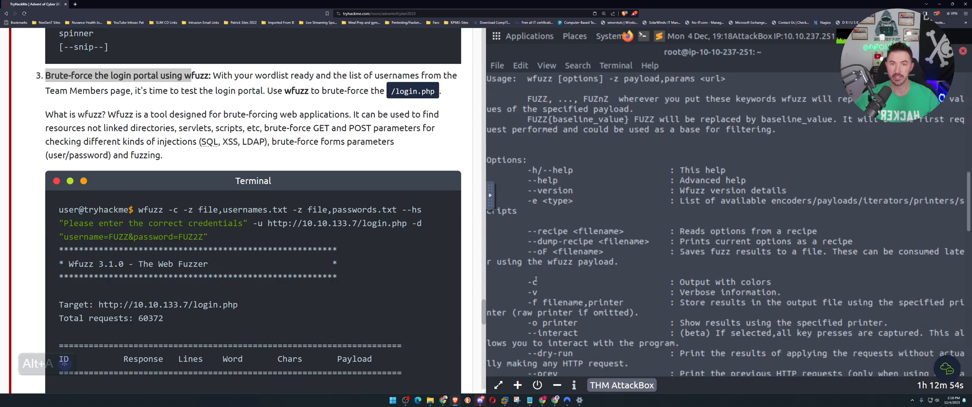
pyautogui.doubleClick(532, 282)
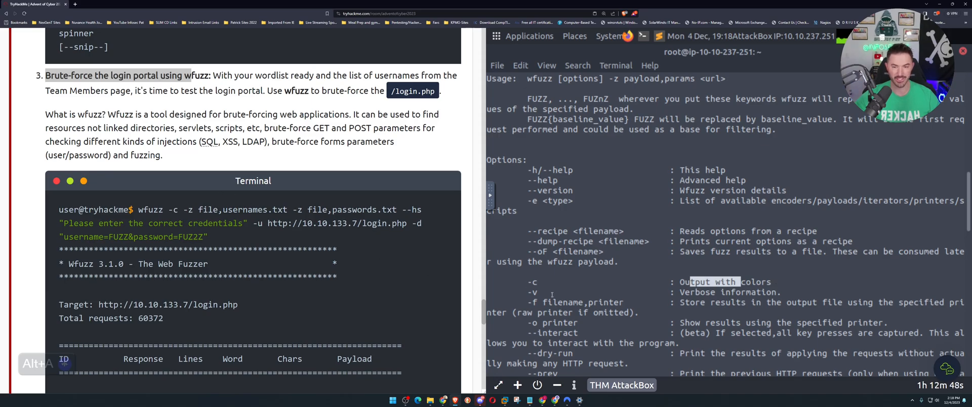
pyautogui.scroll(-3)
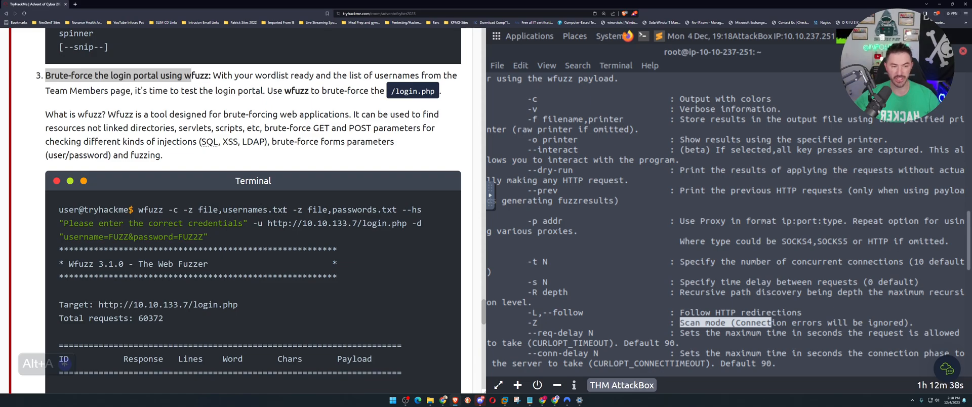
pyautogui.moveTo(598, 307)
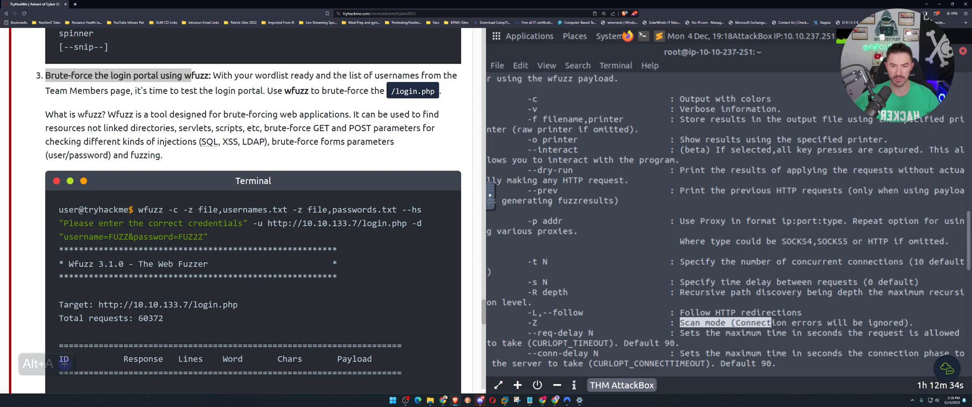
pyautogui.scroll(-3)
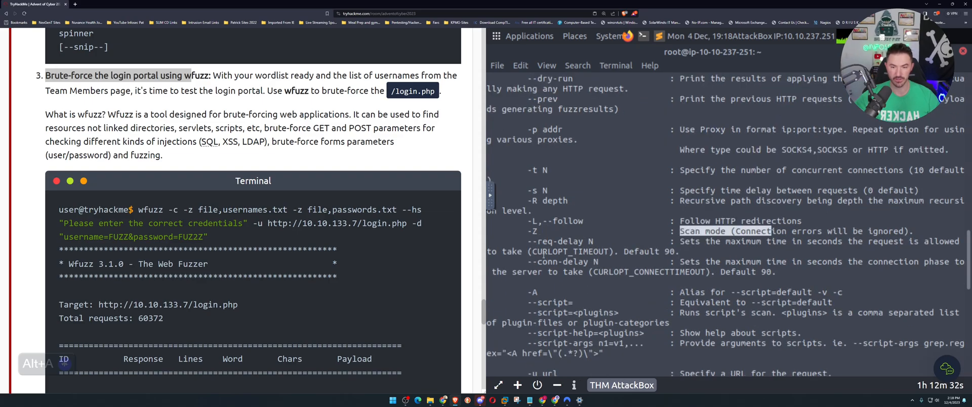
pyautogui.scroll(-3)
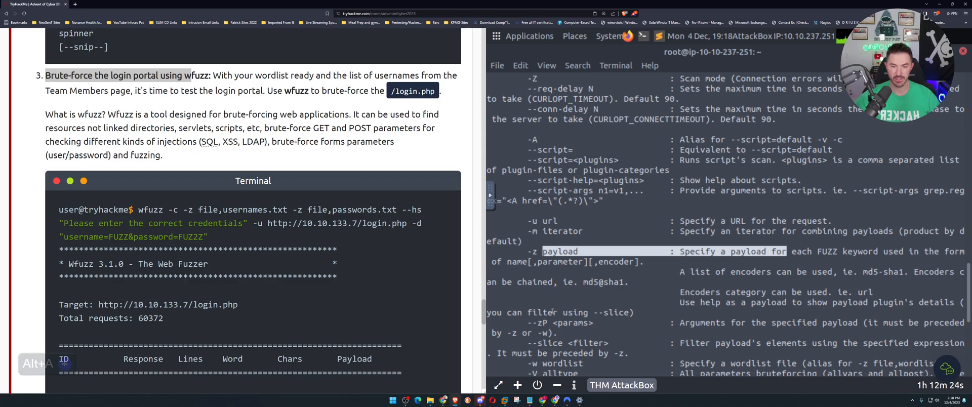
pyautogui.scroll(-3)
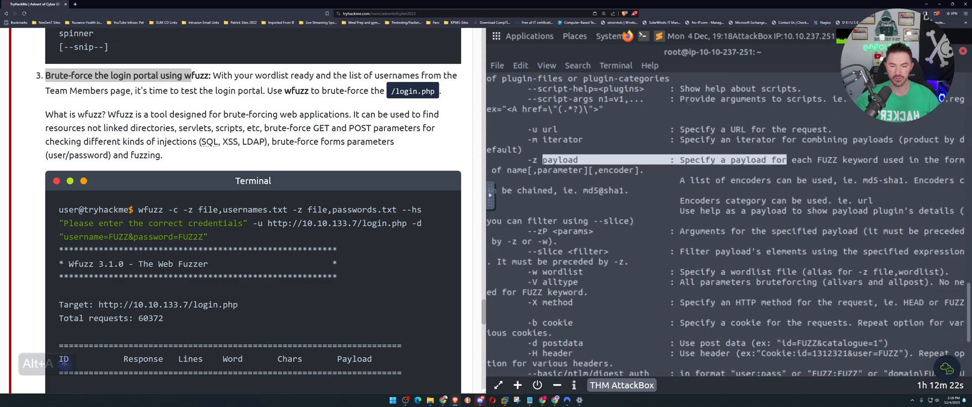
pyautogui.scroll(-3)
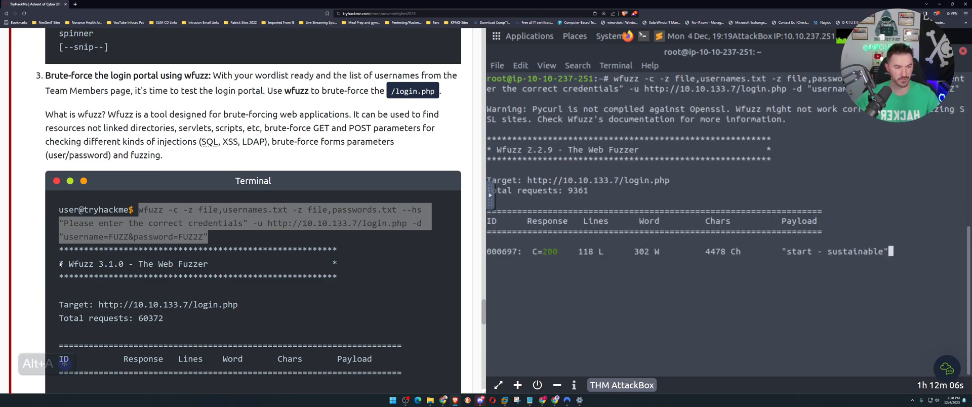
pyautogui.scroll(-3)
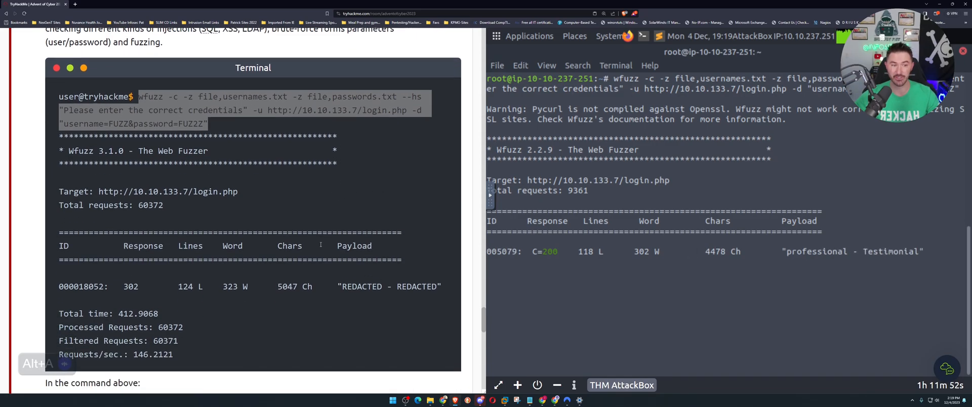
pyautogui.scroll(-3)
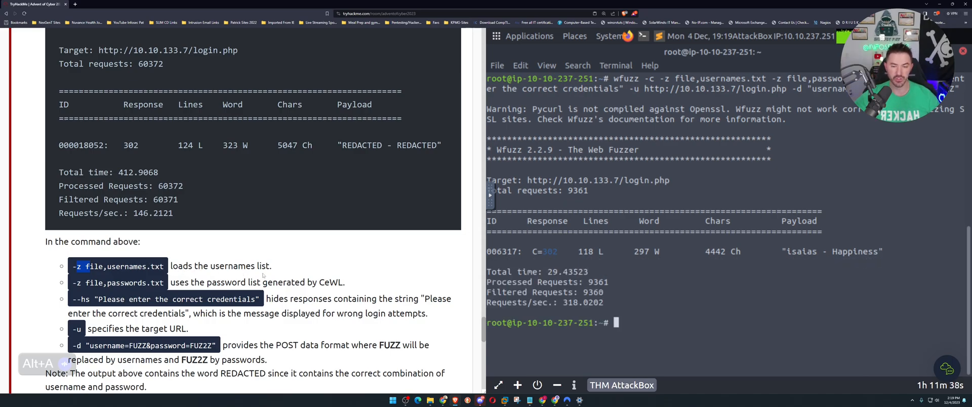
pyautogui.moveTo(187, 293)
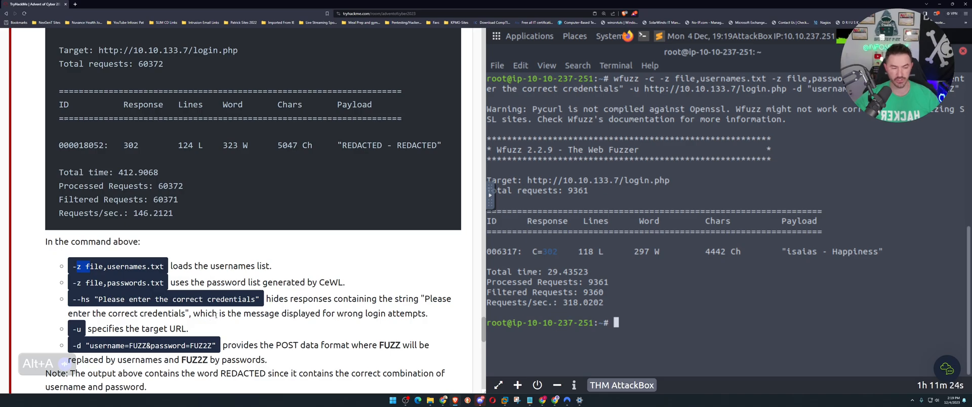
pyautogui.scroll(-3)
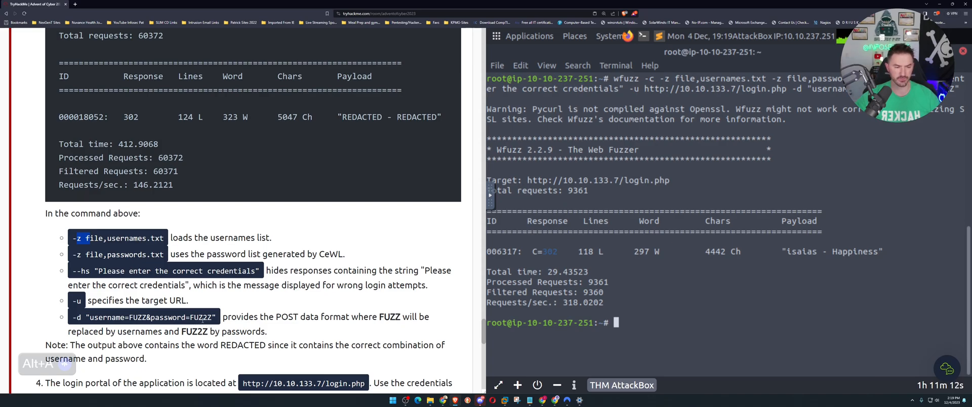
pyautogui.moveTo(354, 325)
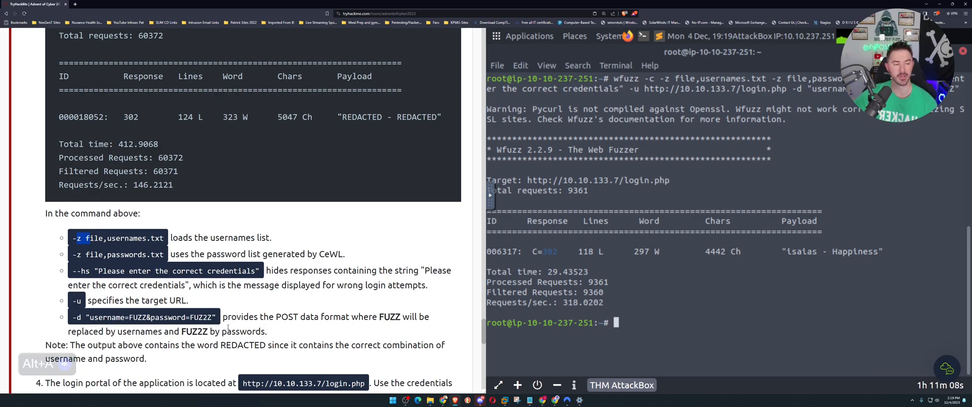
pyautogui.scroll(-3)
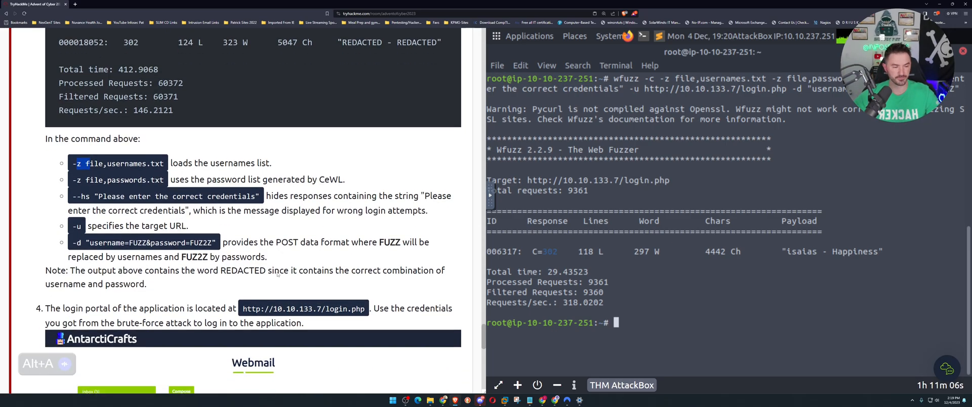
# Copy the brute-forced username isaias from the terminal into the webmail Username field
pyautogui.scroll(-3)
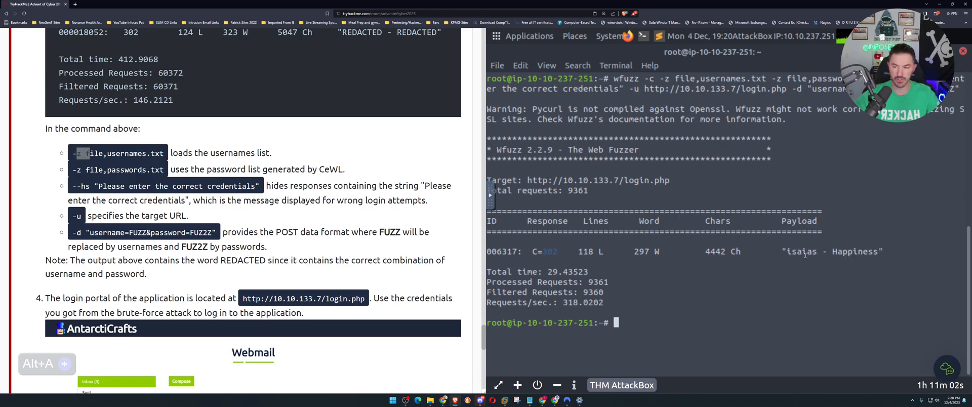
pyautogui.rightClick(800, 251)
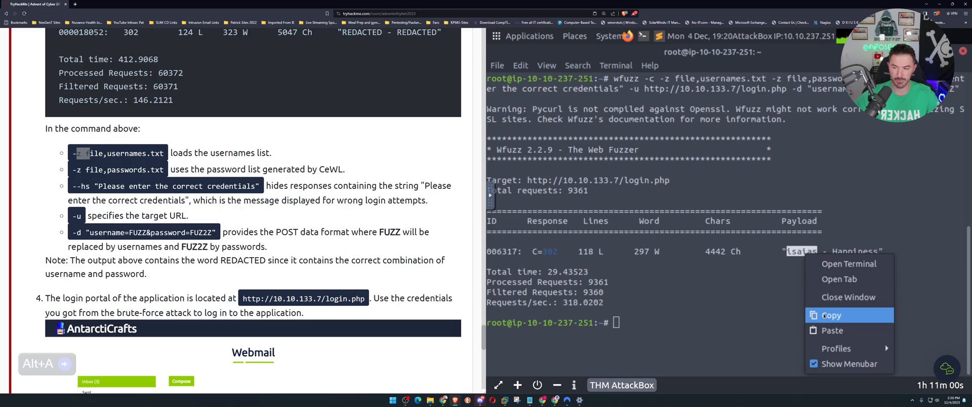
pyautogui.click(831, 315)
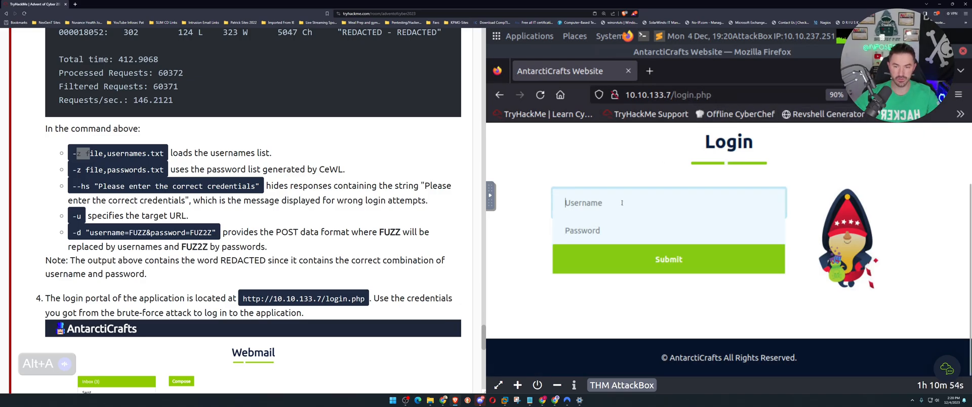
pyautogui.rightClick(621, 202)
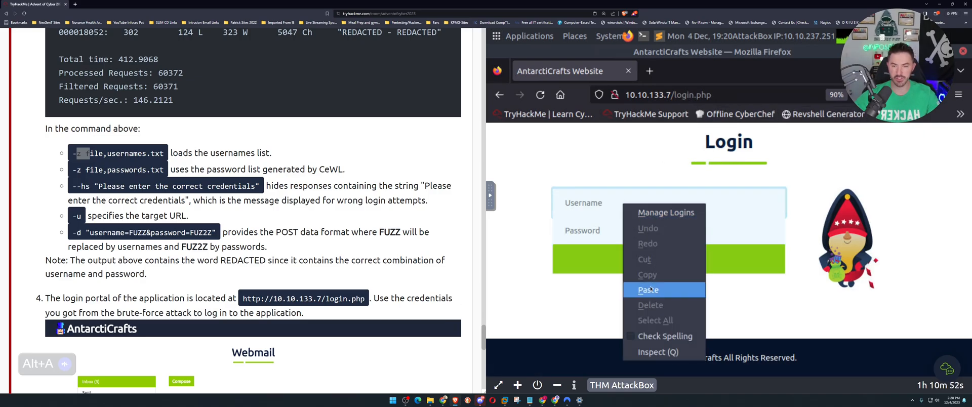
pyautogui.click(647, 289)
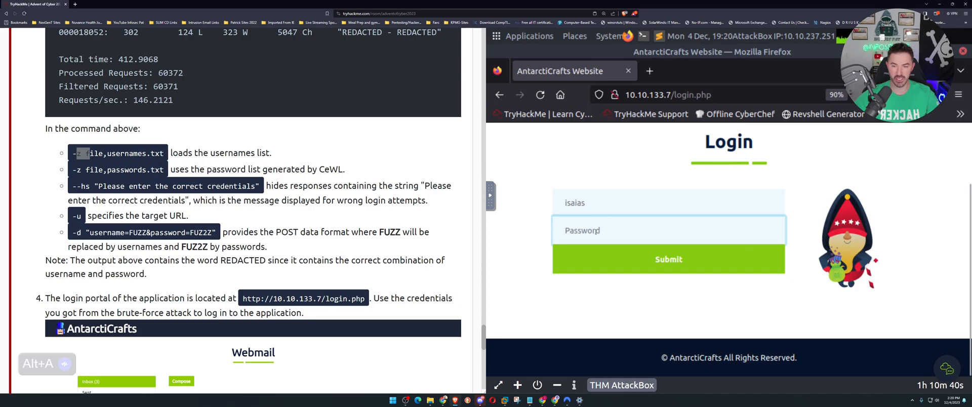
# Enter the password and submit the login, reaching the AntarctiCrafts inbox
pyautogui.write('password')
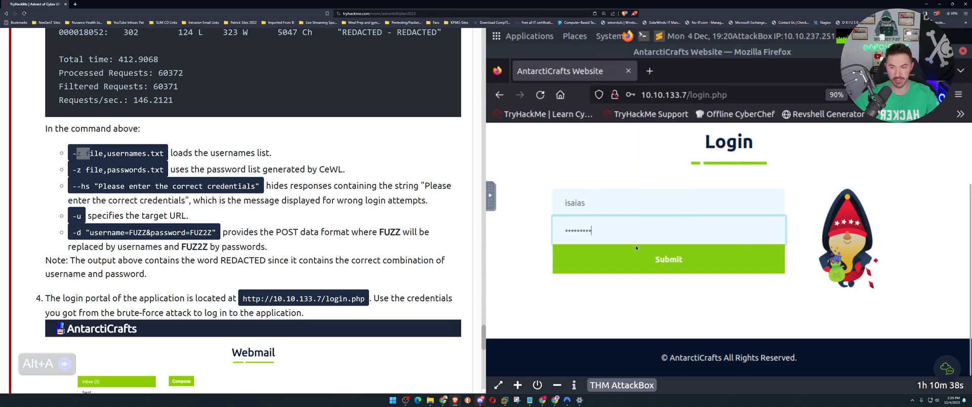
pyautogui.click(667, 259)
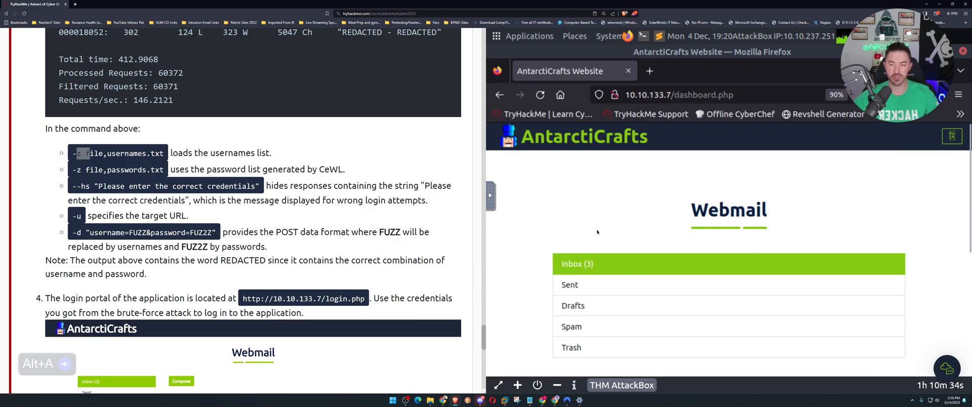
pyautogui.scroll(-3)
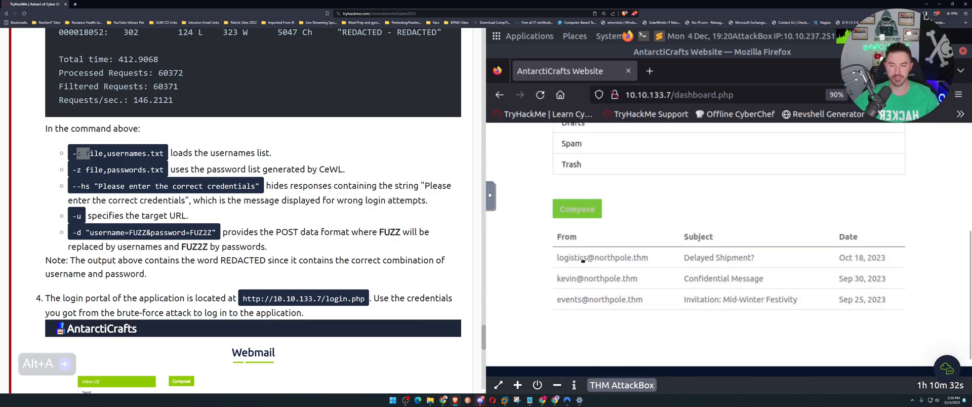
pyautogui.scroll(-3)
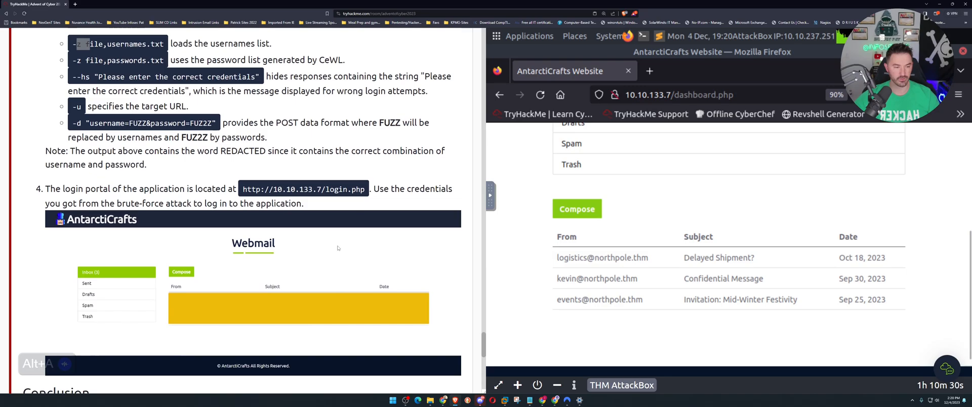
pyautogui.scroll(-3)
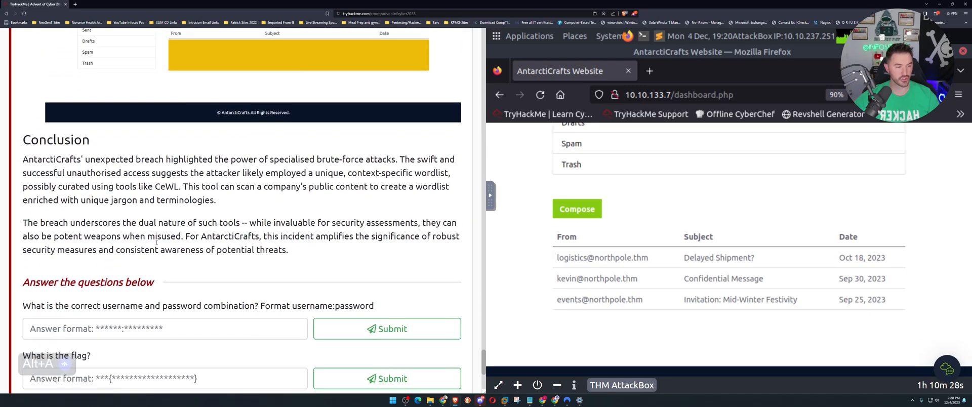
pyautogui.scroll(-3)
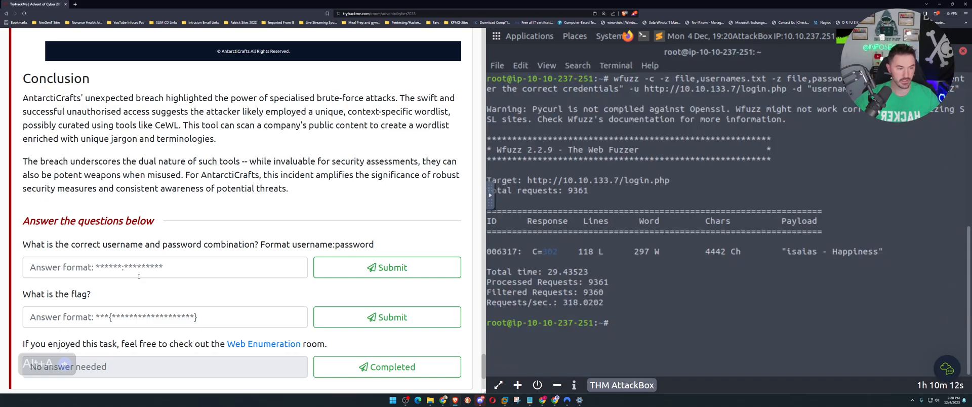
pyautogui.click(140, 267)
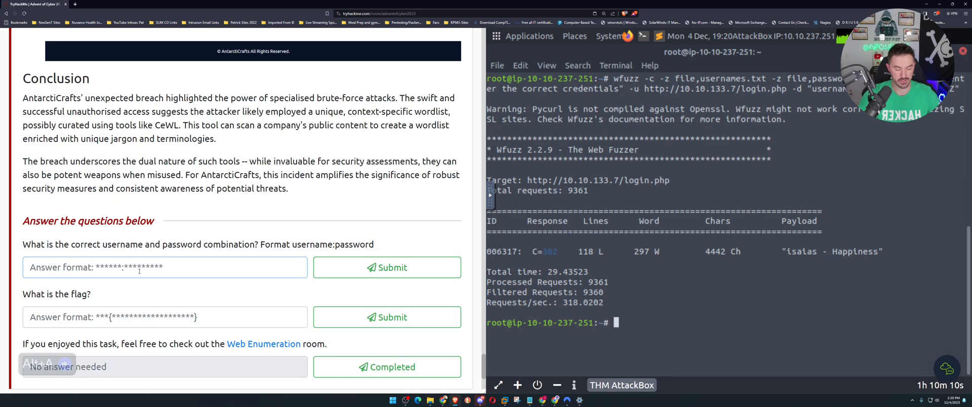
pyautogui.write('isaias')
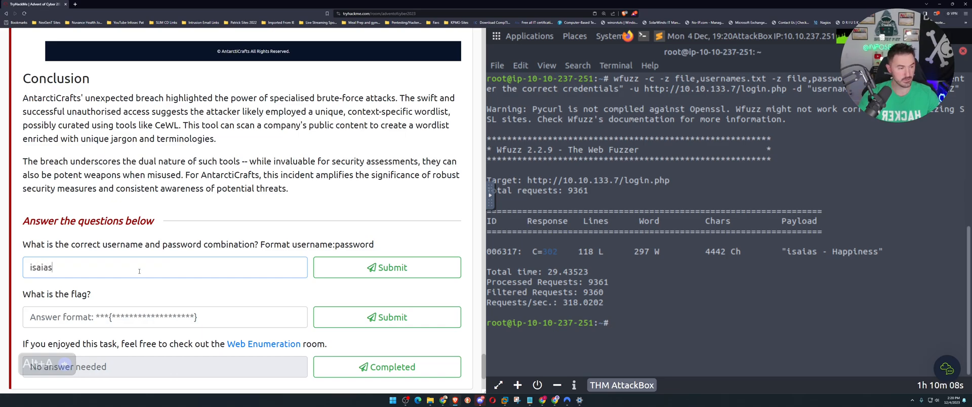
pyautogui.write(':')
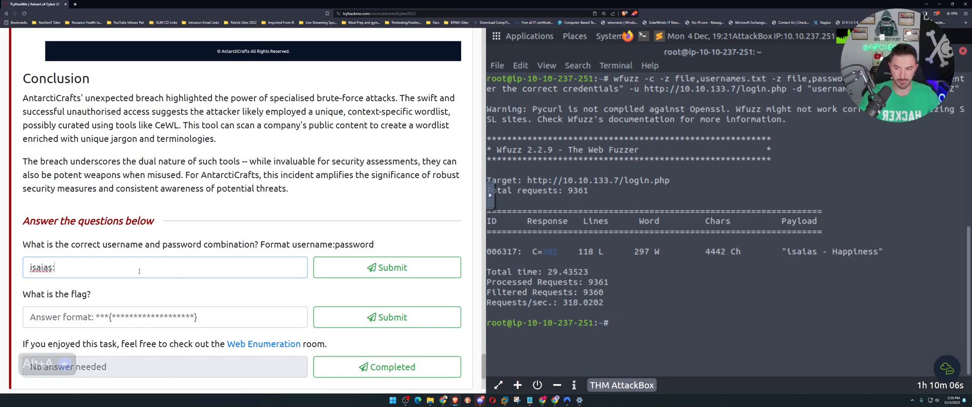
pyautogui.write('Happin')
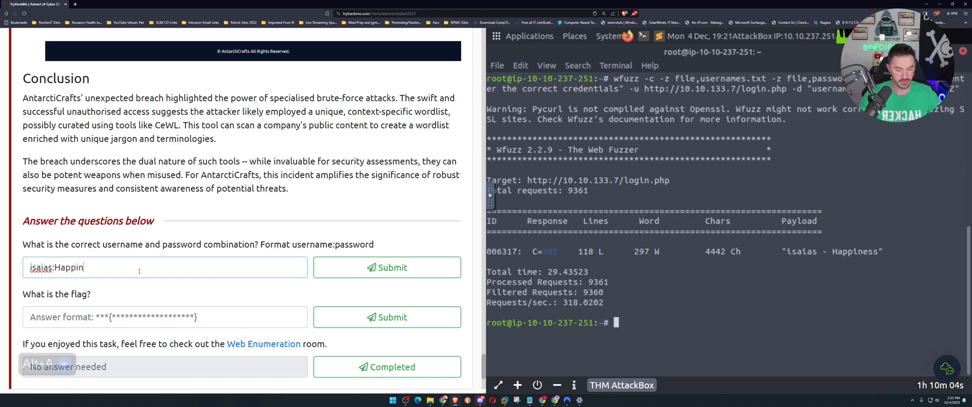
pyautogui.click(387, 267)
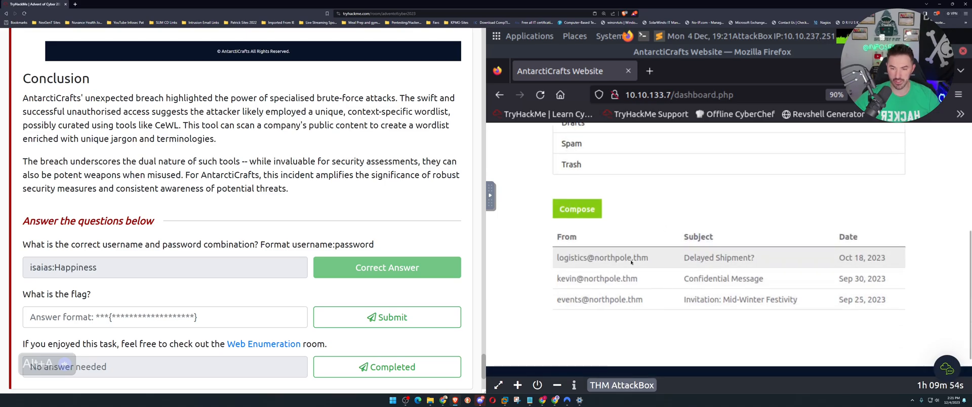
# Copy the THM flag from Kevin's Confidential Message email and submit it as the flag answer
pyautogui.click(629, 257)
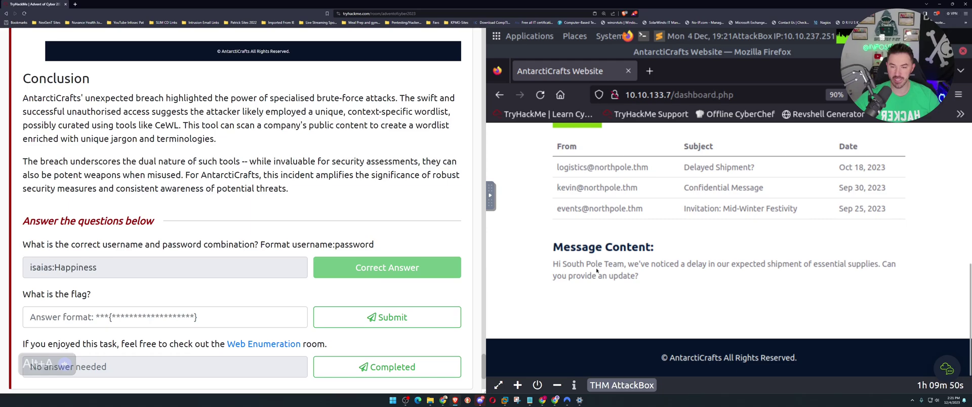
pyautogui.moveTo(869, 276)
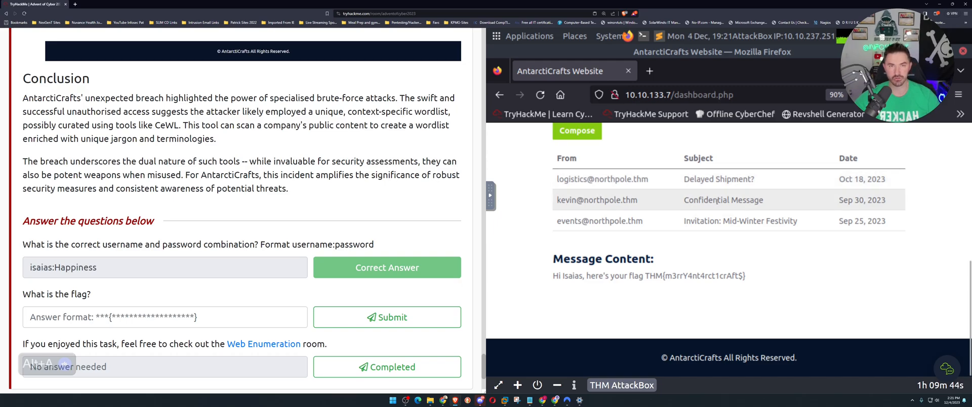
pyautogui.moveTo(601, 293)
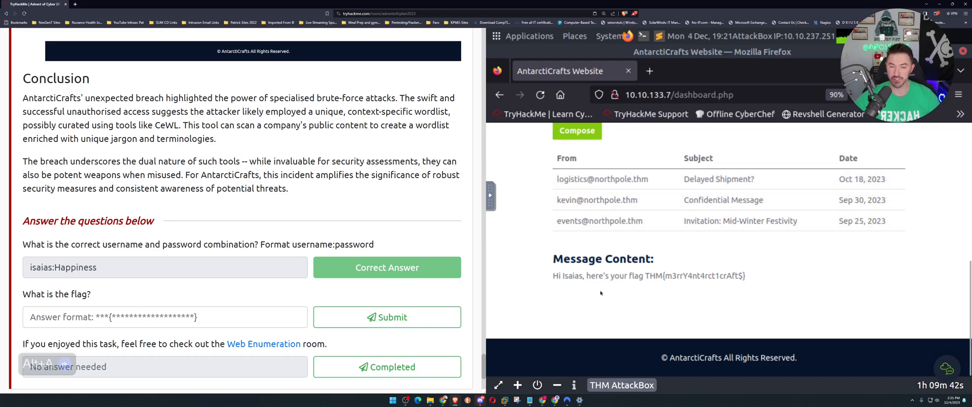
pyautogui.moveTo(587, 275); pyautogui.dragTo(663, 275)
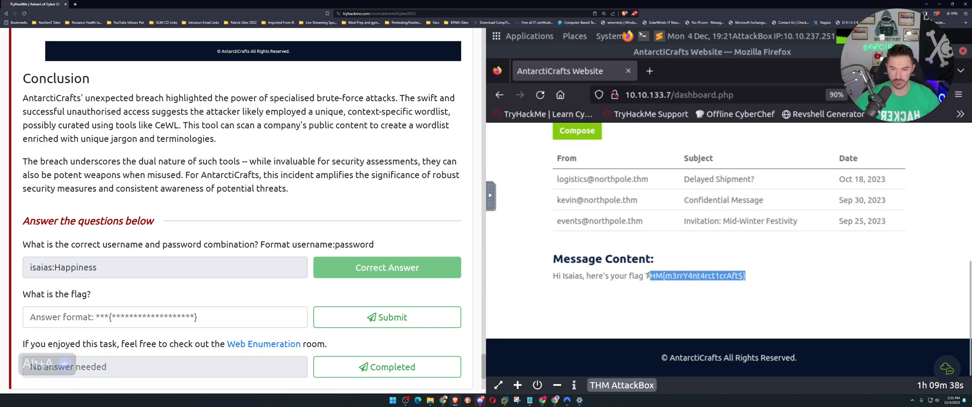
pyautogui.rightClick(694, 275)
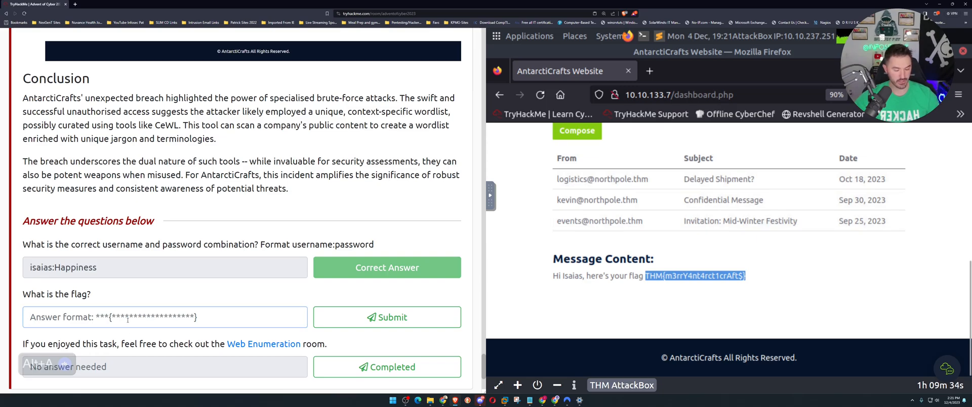
pyautogui.click(387, 317)
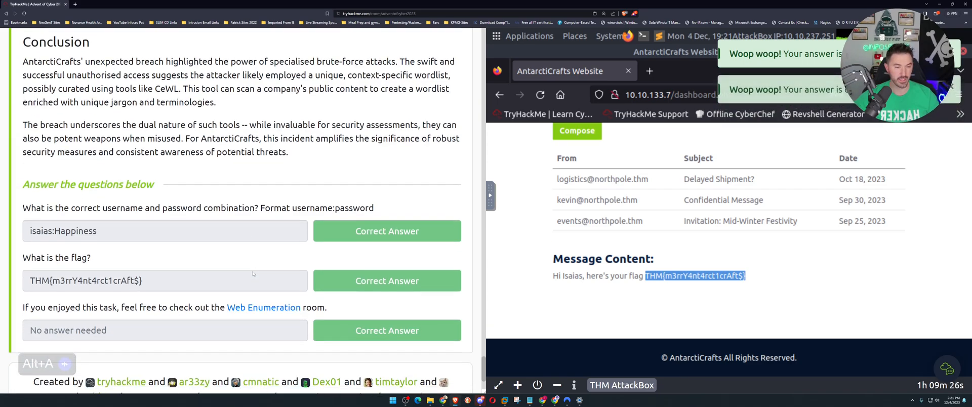
pyautogui.scroll(-3)
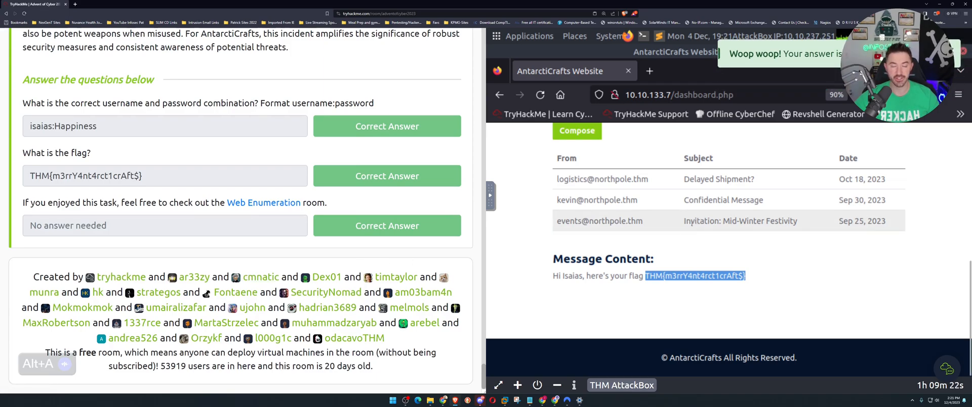
pyautogui.click(740, 221)
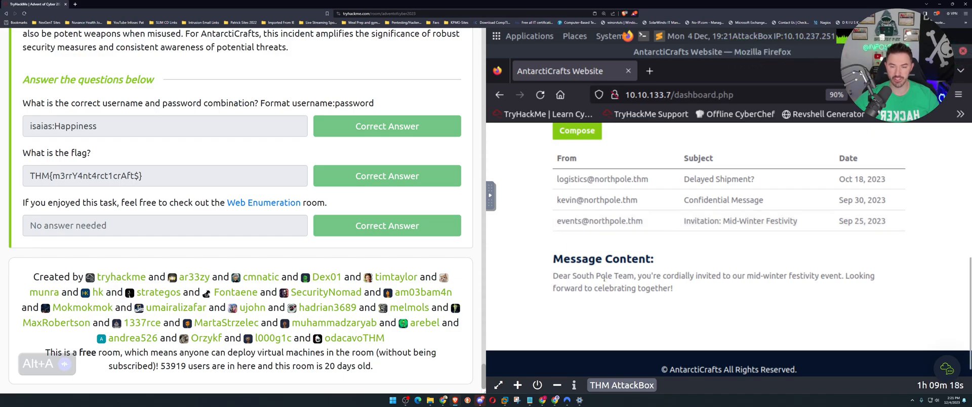
pyautogui.moveTo(678, 298)
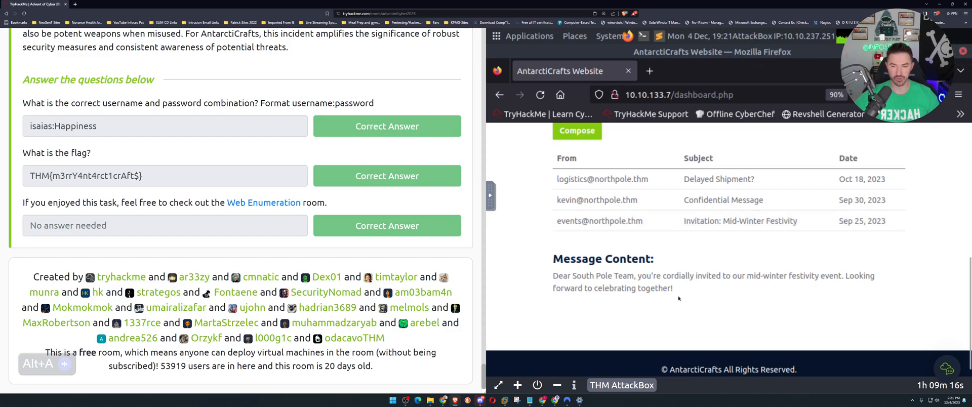